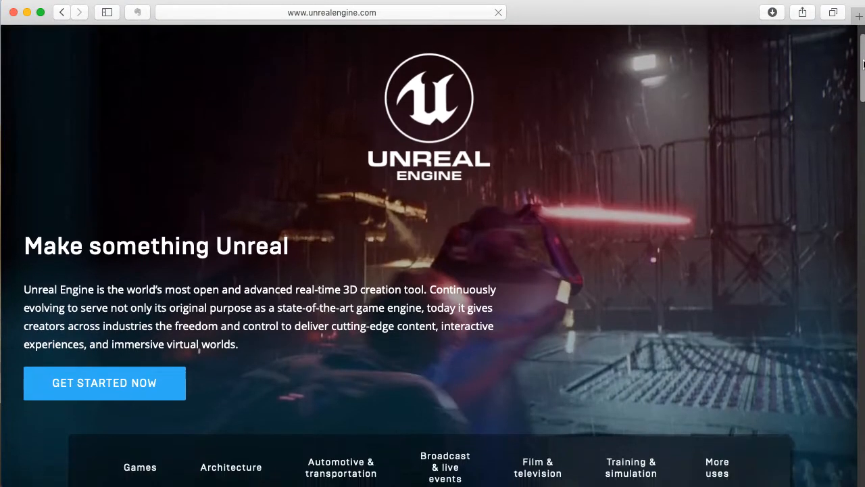
Scroll down the Standard Shader manual page through its feature descriptions.
{"action": "scroll", "scroll_direction": "down", "scroll_amount": 3}
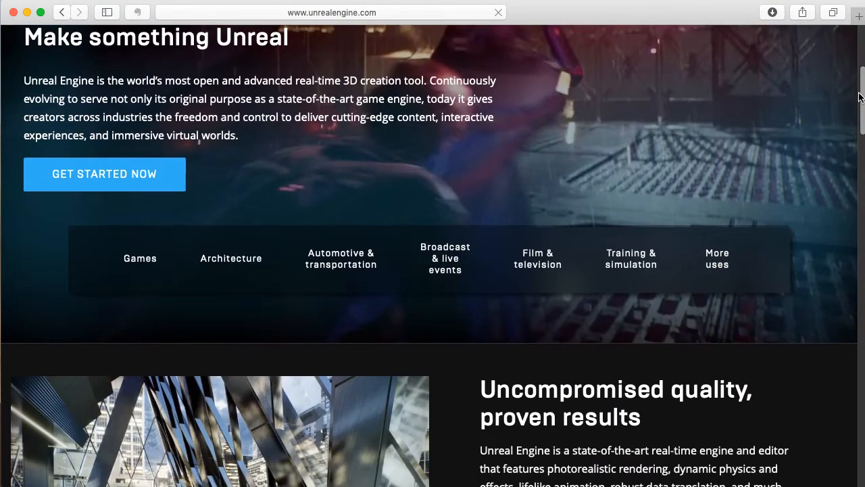
{"action": "scroll", "scroll_direction": "down", "scroll_amount": 3}
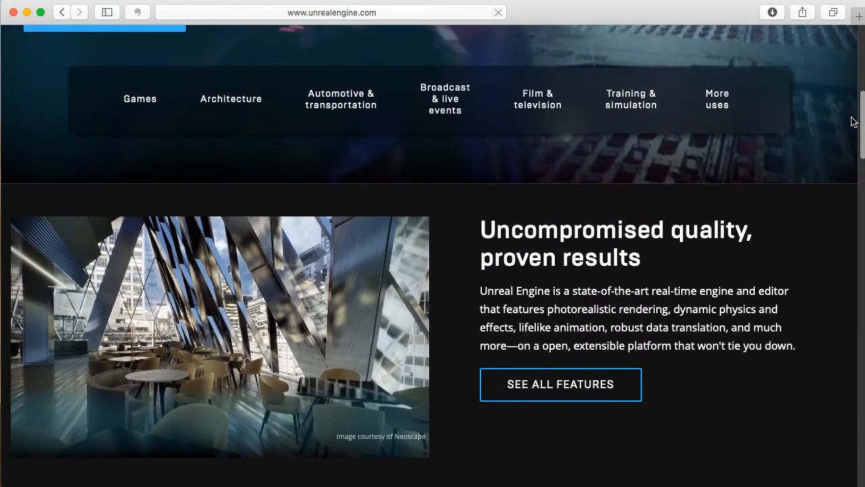
{"action": "scroll", "scroll_direction": "down", "scroll_amount": 3}
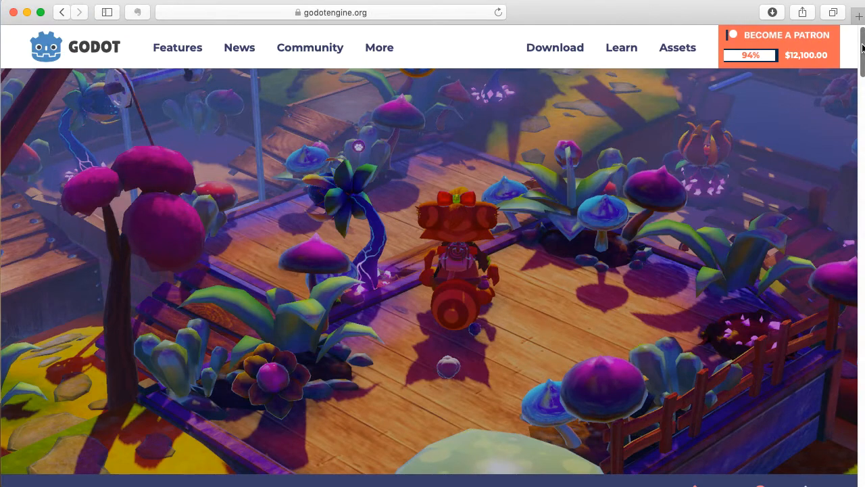
{"action": "scroll", "scroll_direction": "down", "scroll_amount": 3}
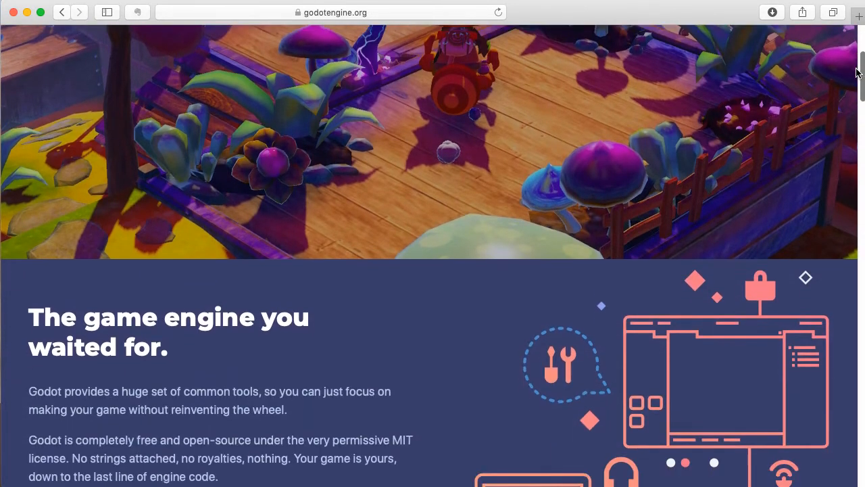
{"action": "scroll", "scroll_direction": "down", "scroll_amount": 3}
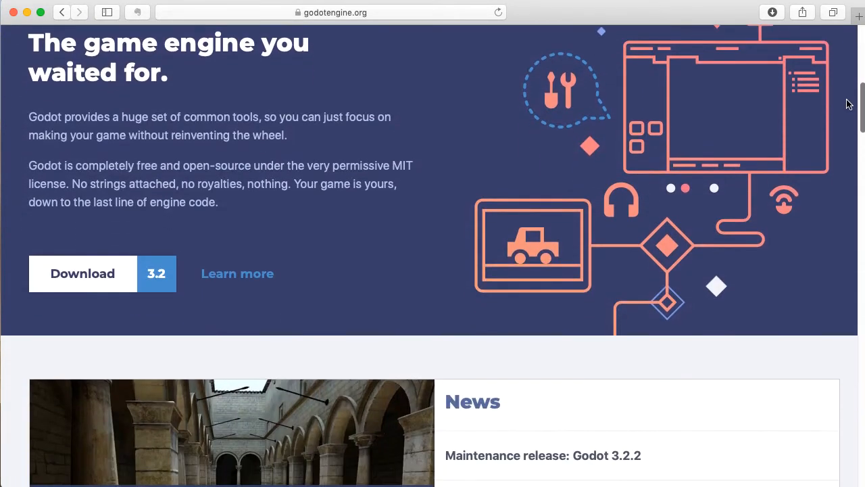
{"action": "scroll", "scroll_direction": "down", "scroll_amount": 3}
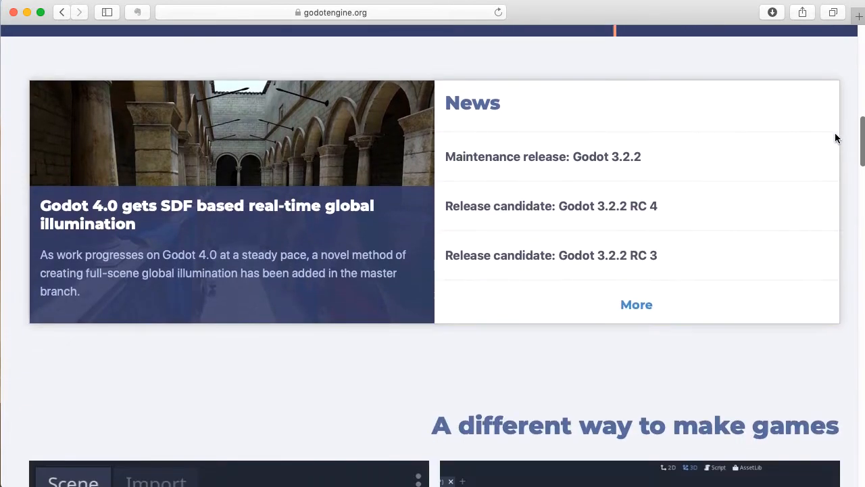
{"action": "scroll", "scroll_direction": "down", "scroll_amount": 3}
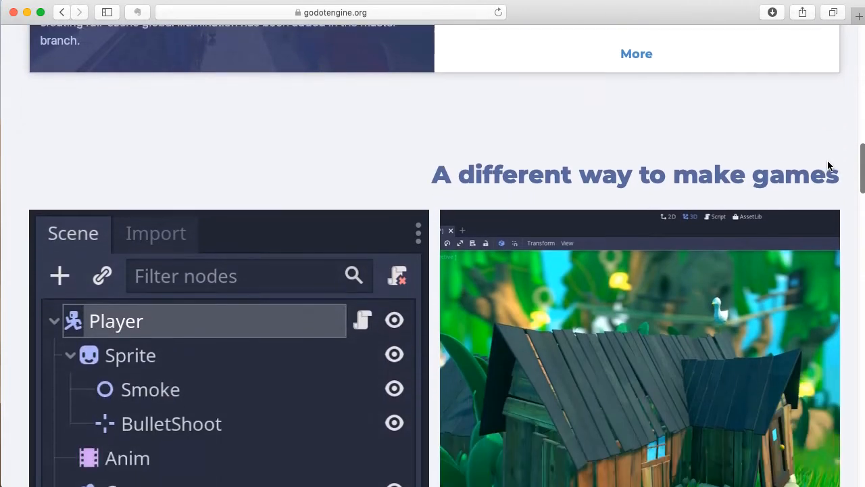
{"action": "scroll", "scroll_direction": "down", "scroll_amount": 3}
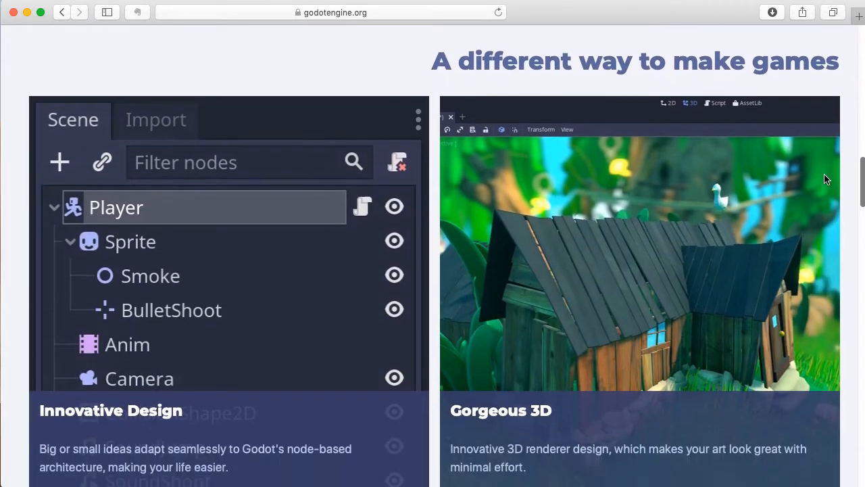
{"action": "scroll", "scroll_direction": "down", "scroll_amount": 3}
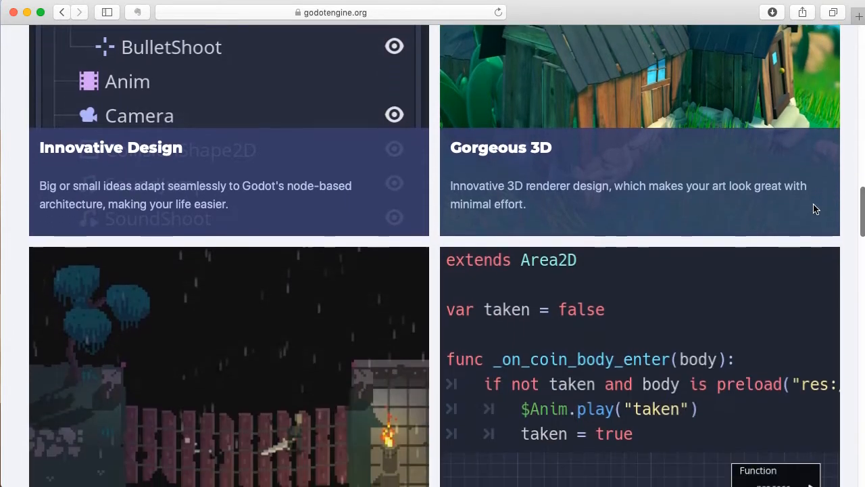
{"action": "scroll", "scroll_direction": "down", "scroll_amount": 3}
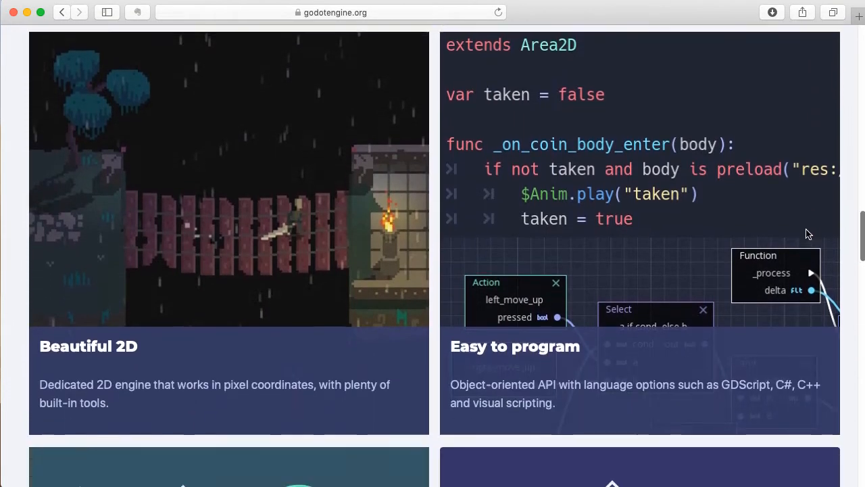
{"action": "scroll", "scroll_direction": "down", "scroll_amount": 3}
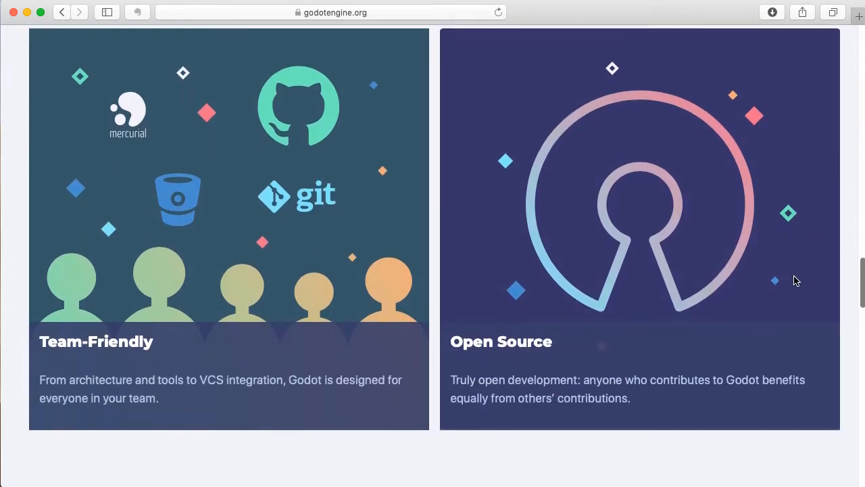
{"action": "scroll", "scroll_direction": "down", "scroll_amount": 3}
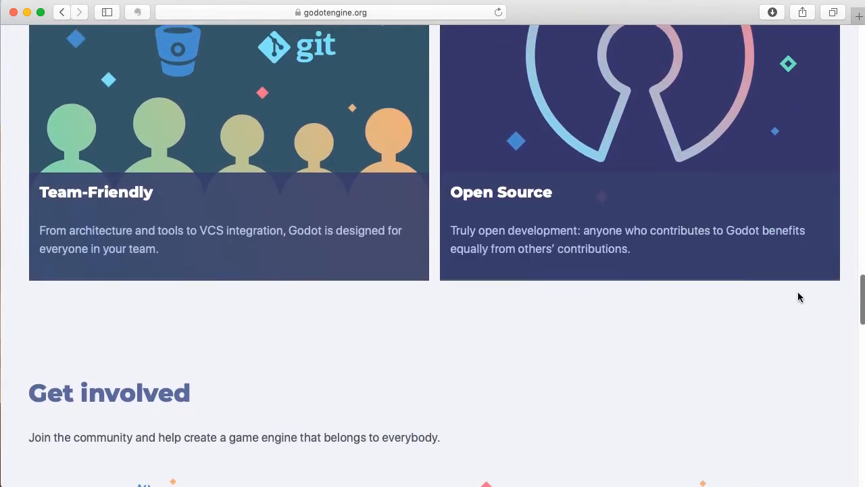
{"action": "scroll", "scroll_direction": "down", "scroll_amount": 3}
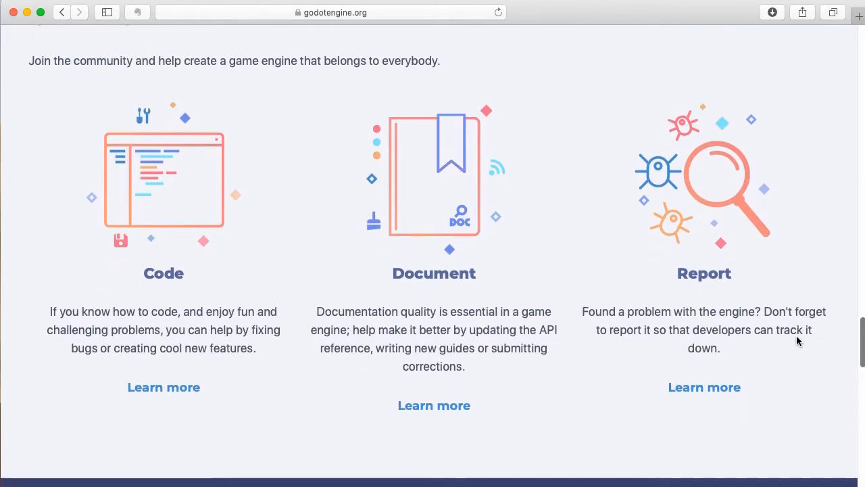
{"action": "scroll", "scroll_direction": "down", "scroll_amount": 3}
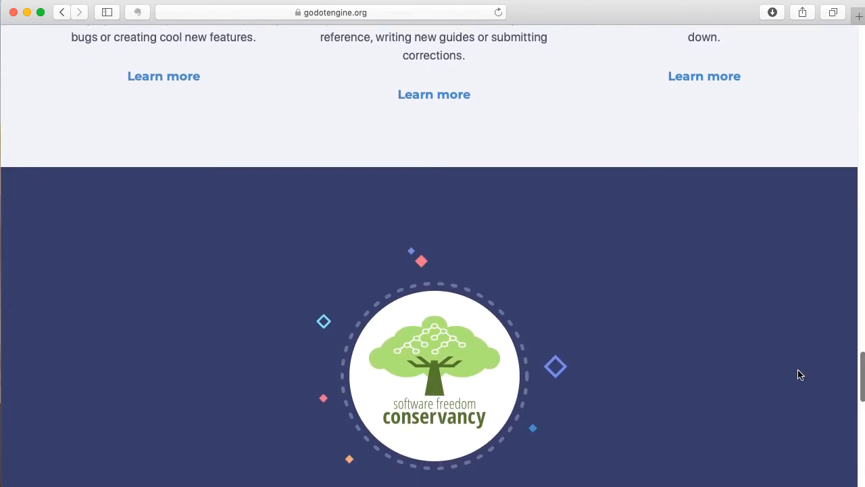
{"action": "scroll", "scroll_direction": "down", "scroll_amount": 3}
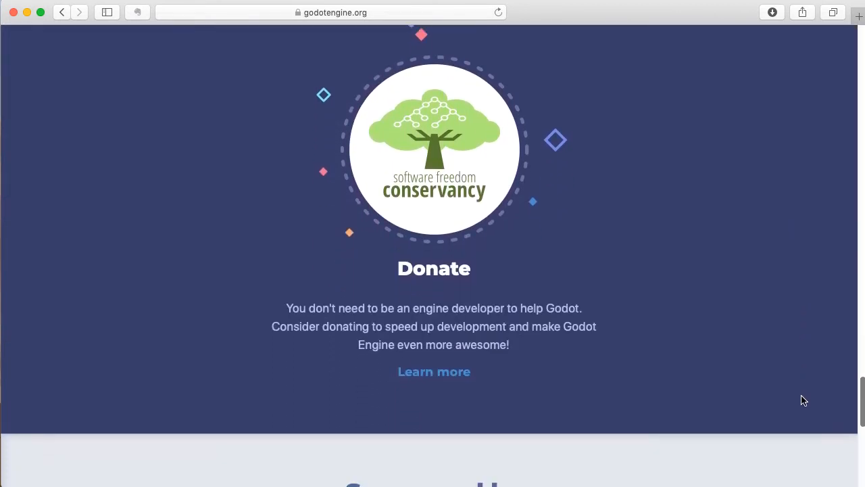
{"action": "scroll", "scroll_direction": "down", "scroll_amount": 3}
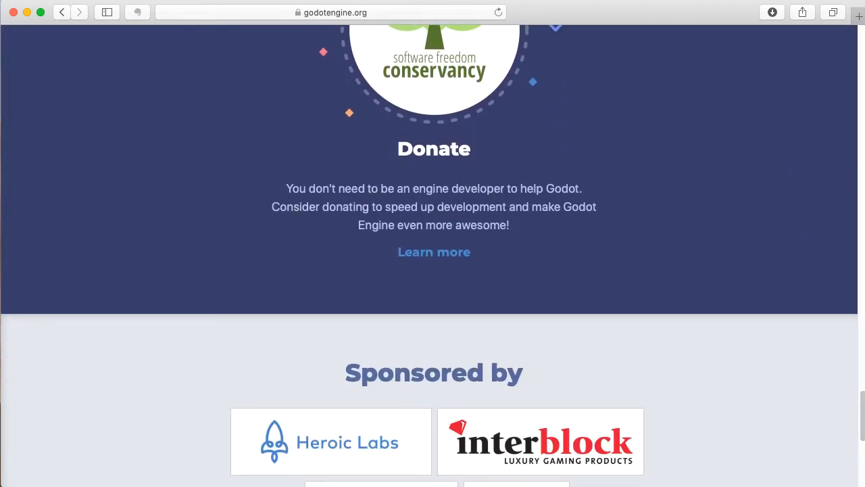
Scroll back up to re-read an earlier part of the Standard Shader page.
{"action": "scroll", "scroll_direction": "up", "scroll_amount": 3}
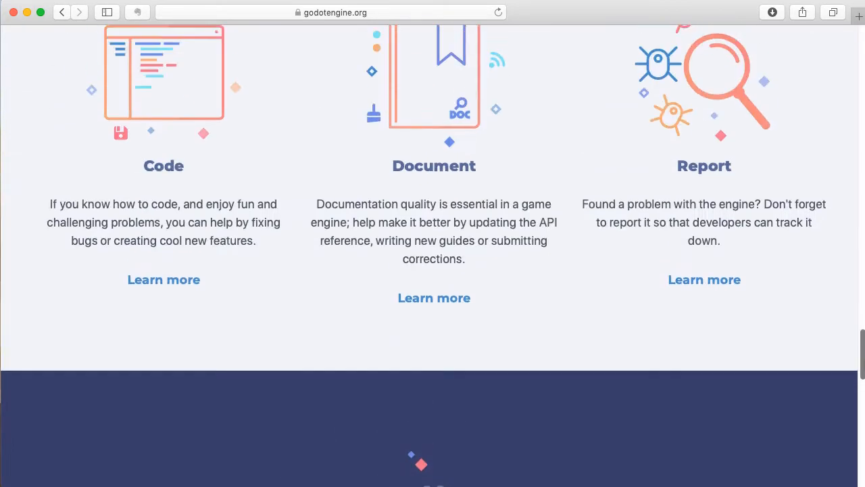
{"action": "scroll", "scroll_direction": "up", "scroll_amount": 3}
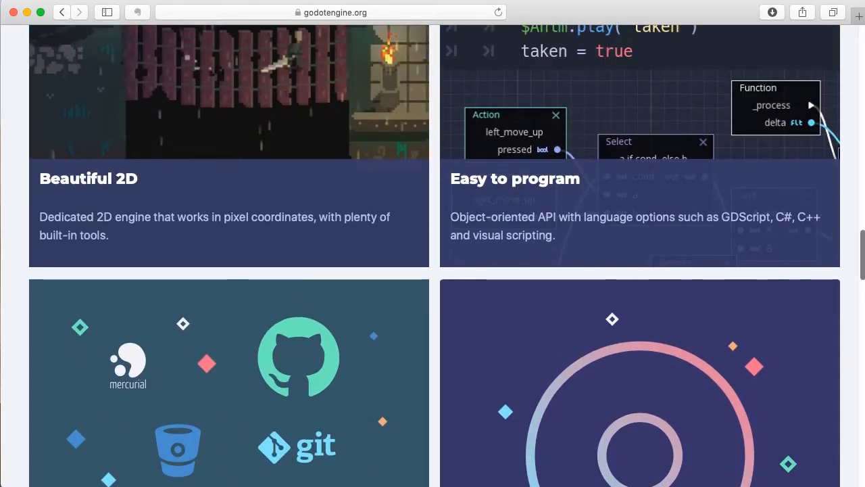
{"action": "scroll", "scroll_direction": "up", "scroll_amount": 3}
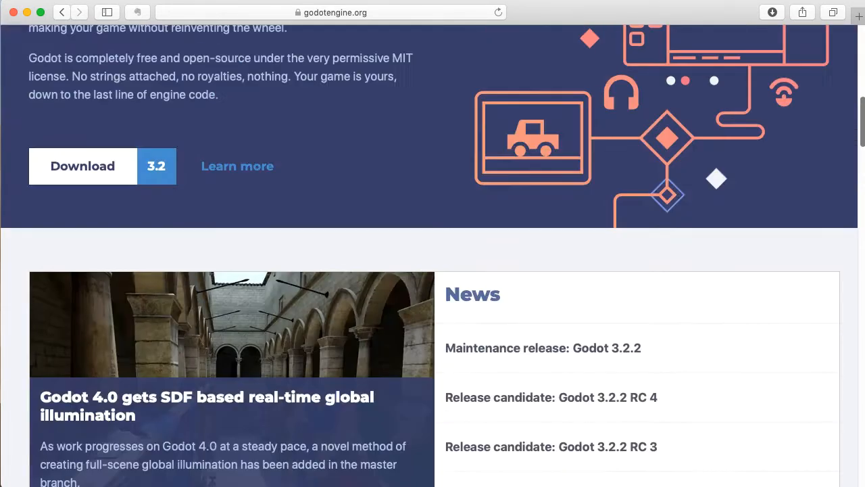
{"action": "scroll", "scroll_direction": "up", "scroll_amount": 3}
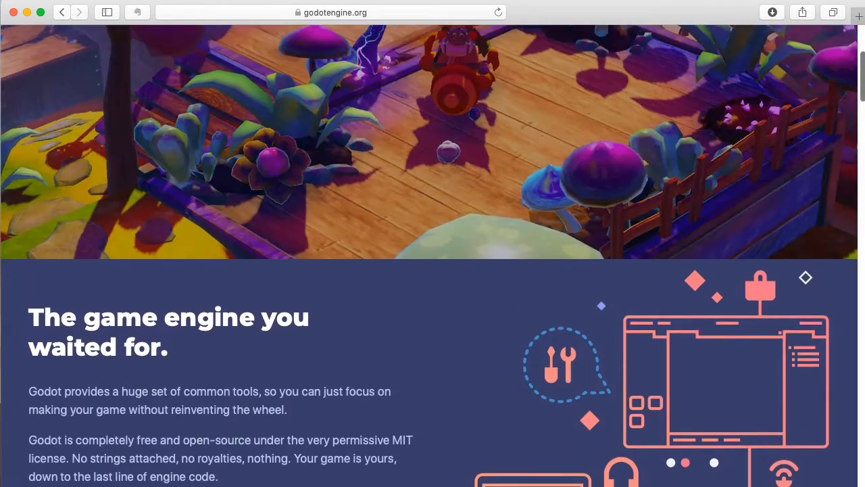
{"action": "scroll", "scroll_direction": "up", "scroll_amount": 3}
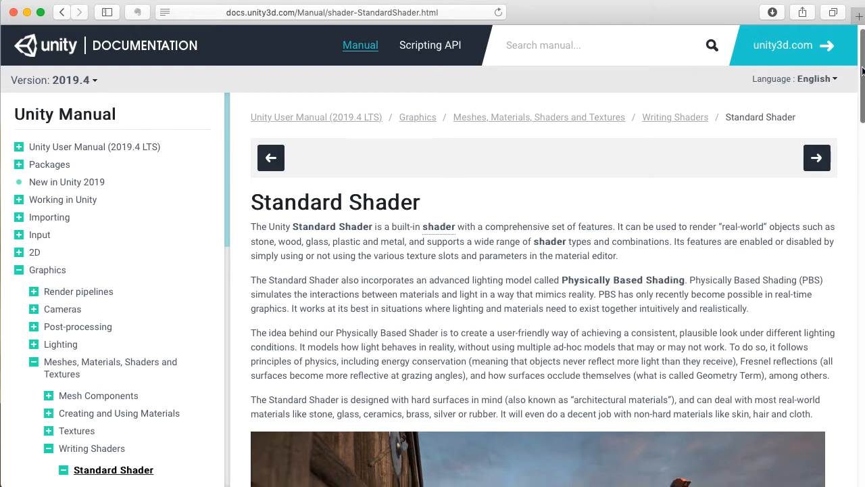
Scroll down through the High Dynamic Range section to the page-rating footer.
{"action": "scroll", "scroll_direction": "down", "scroll_amount": 3}
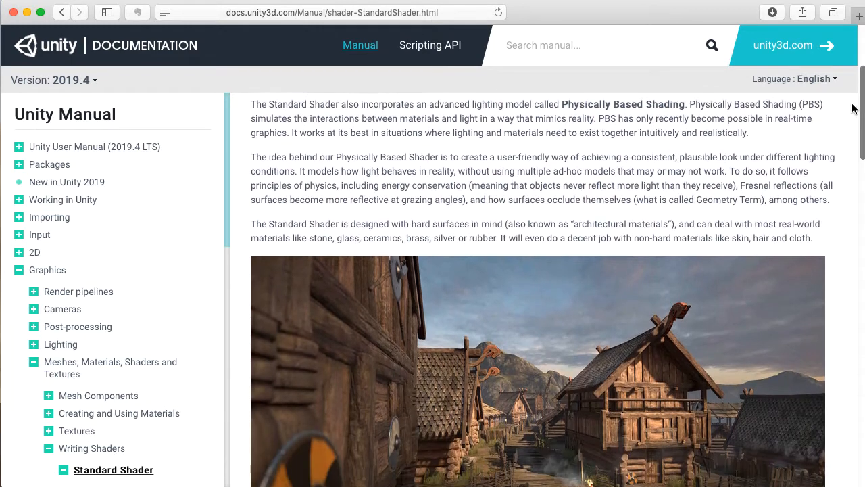
{"action": "scroll", "scroll_direction": "down", "scroll_amount": 3}
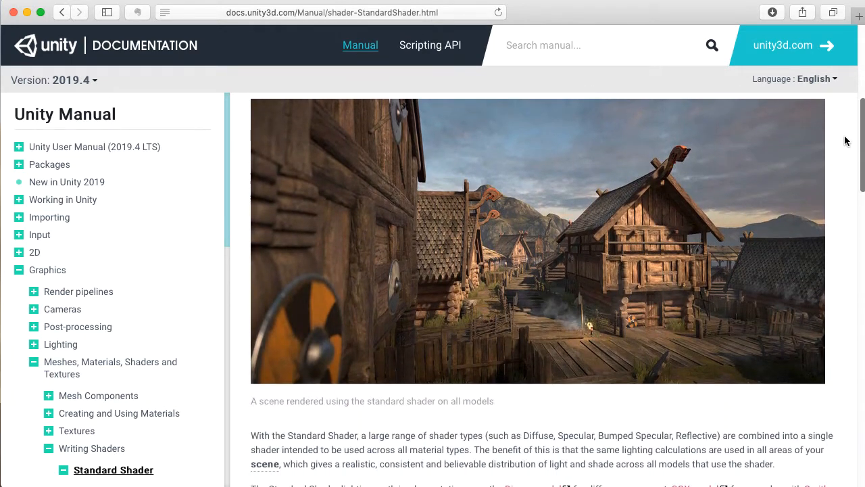
{"action": "scroll", "scroll_direction": "down", "scroll_amount": 3}
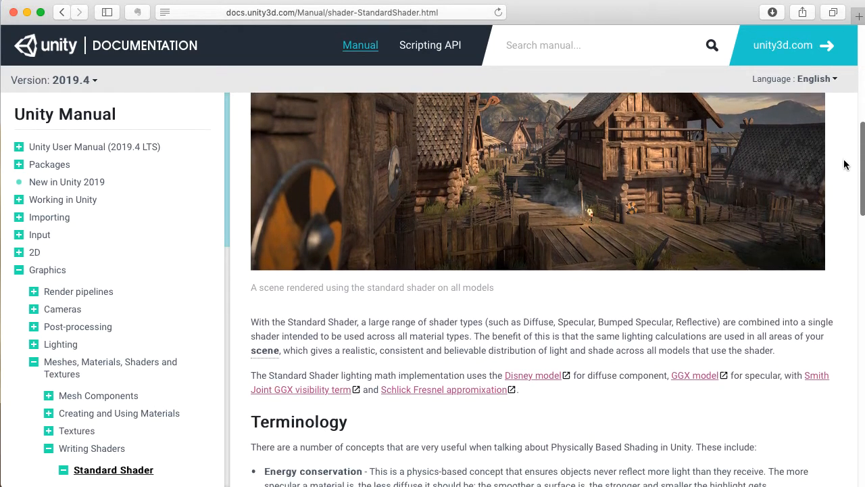
{"action": "scroll", "scroll_direction": "down", "scroll_amount": 3}
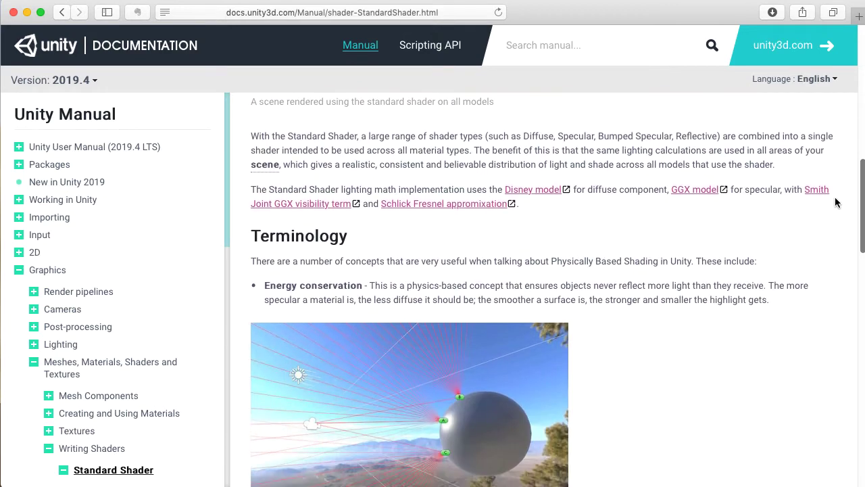
{"action": "scroll", "scroll_direction": "down", "scroll_amount": 3}
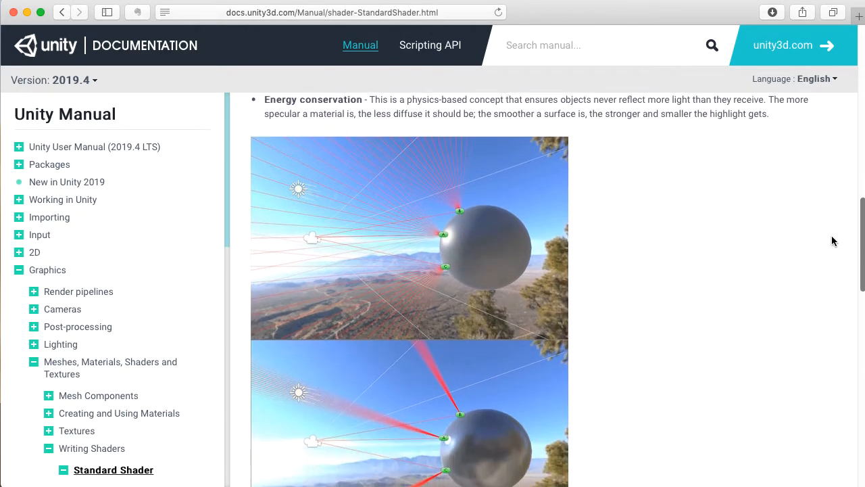
{"action": "scroll", "scroll_direction": "down", "scroll_amount": 3}
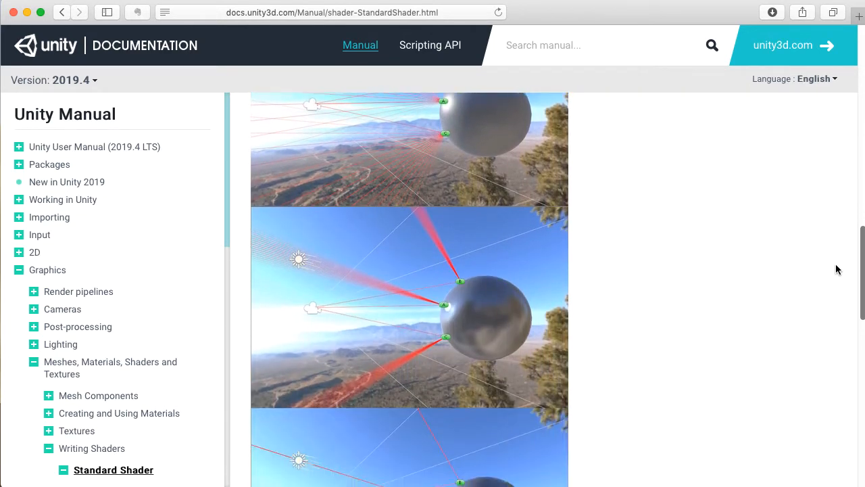
{"action": "scroll", "scroll_direction": "down", "scroll_amount": 3}
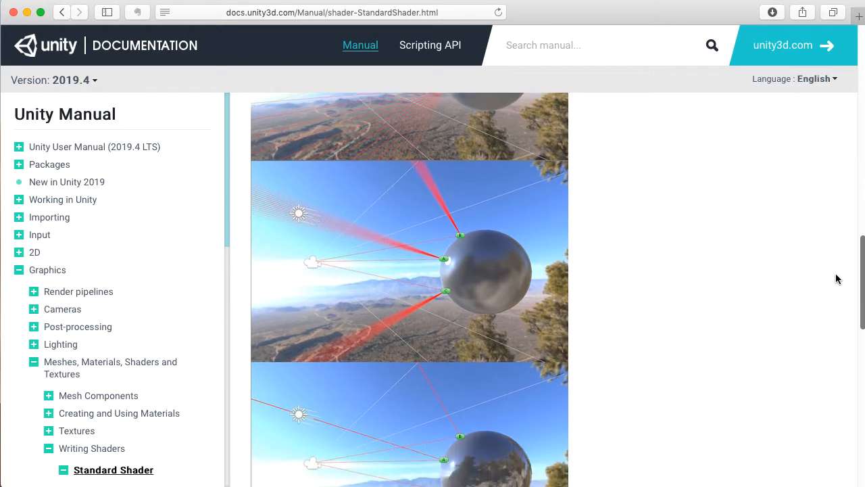
{"action": "scroll", "scroll_direction": "down", "scroll_amount": 3}
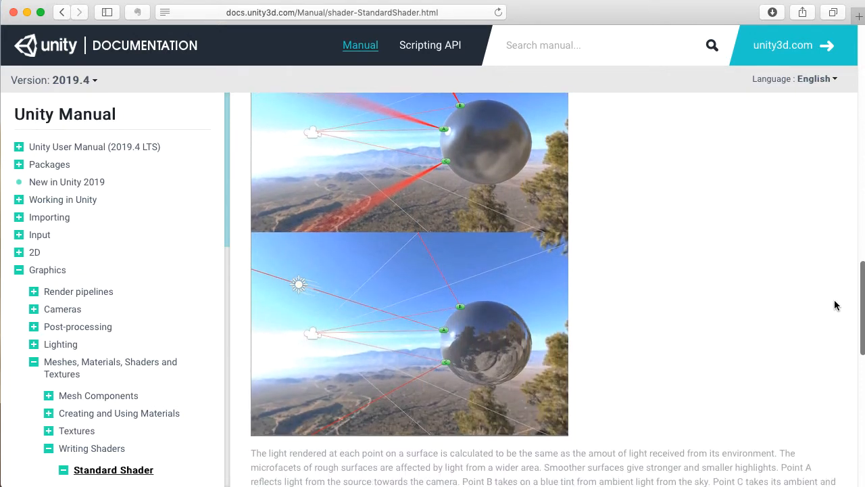
{"action": "scroll", "scroll_direction": "down", "scroll_amount": 3}
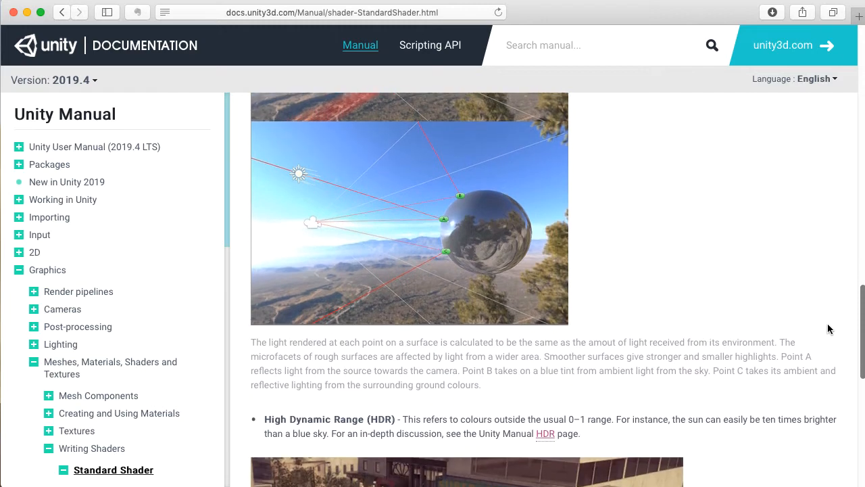
{"action": "scroll", "scroll_direction": "down", "scroll_amount": 3}
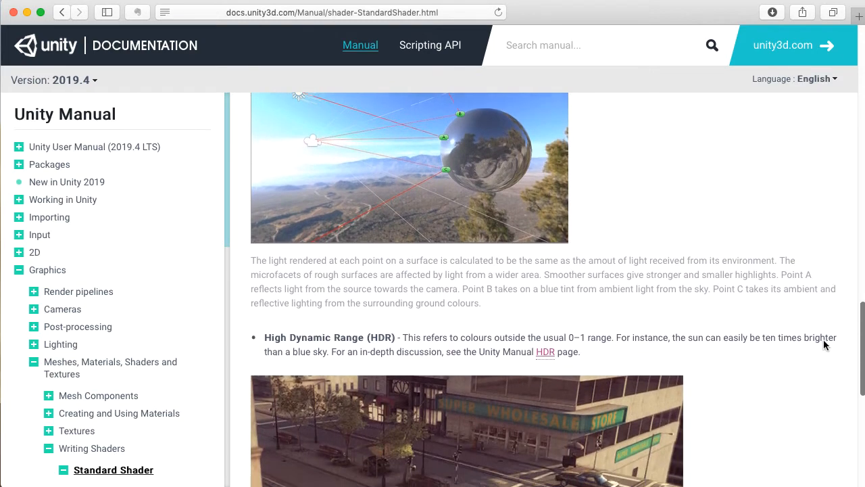
{"action": "scroll", "scroll_direction": "down", "scroll_amount": 3}
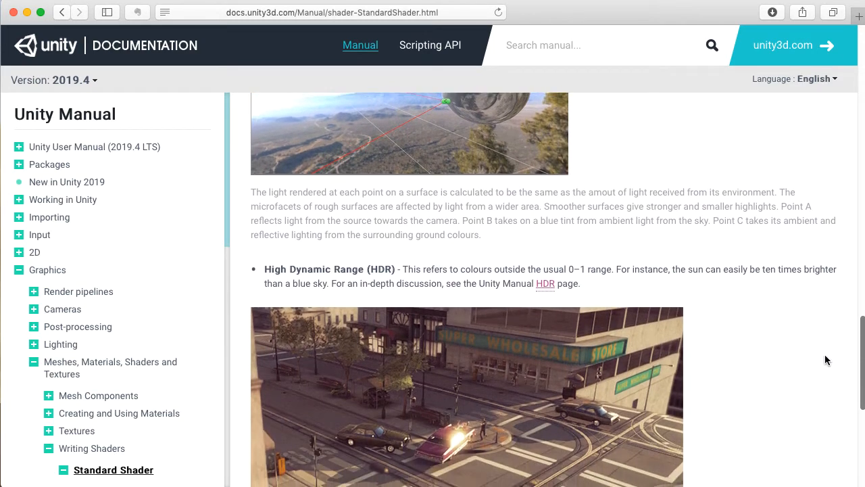
{"action": "scroll", "scroll_direction": "down", "scroll_amount": 3}
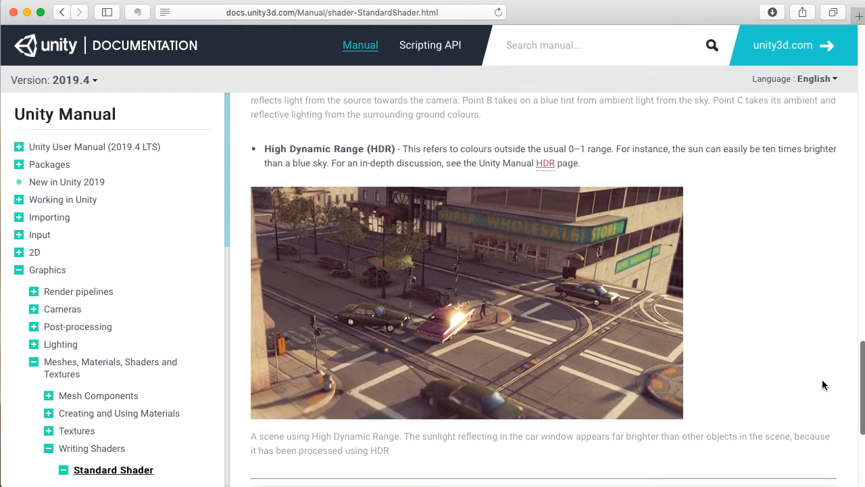
{"action": "scroll", "scroll_direction": "down", "scroll_amount": 3}
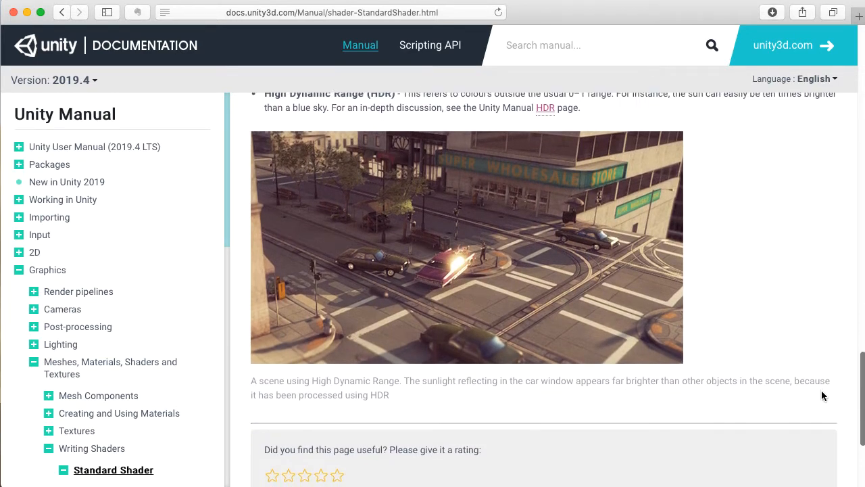
{"action": "scroll", "scroll_direction": "down", "scroll_amount": 3}
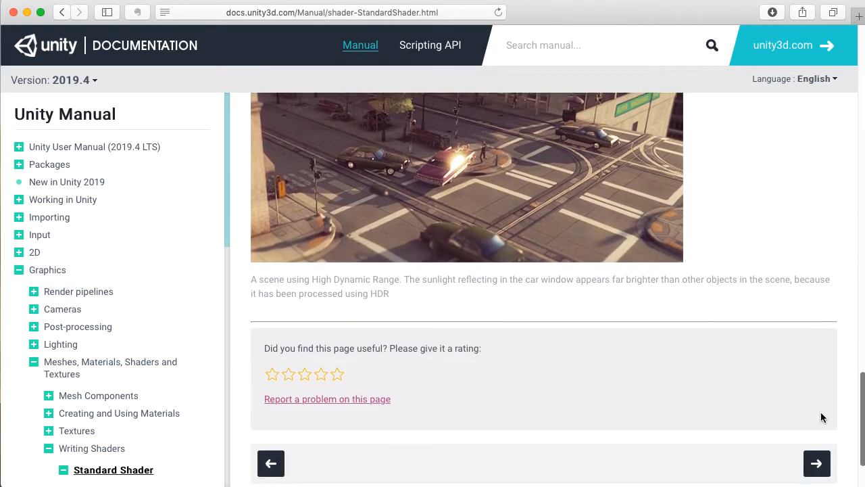
{"action": "scroll", "scroll_direction": "down", "scroll_amount": 3}
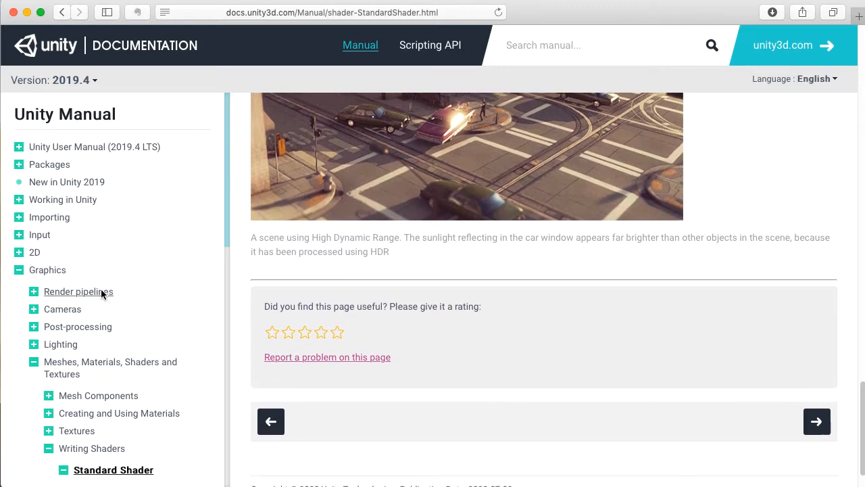
Go to the Render pipelines page under Graphics and read its introduction.
{"action": "left_click", "coordinate": [79, 292]}
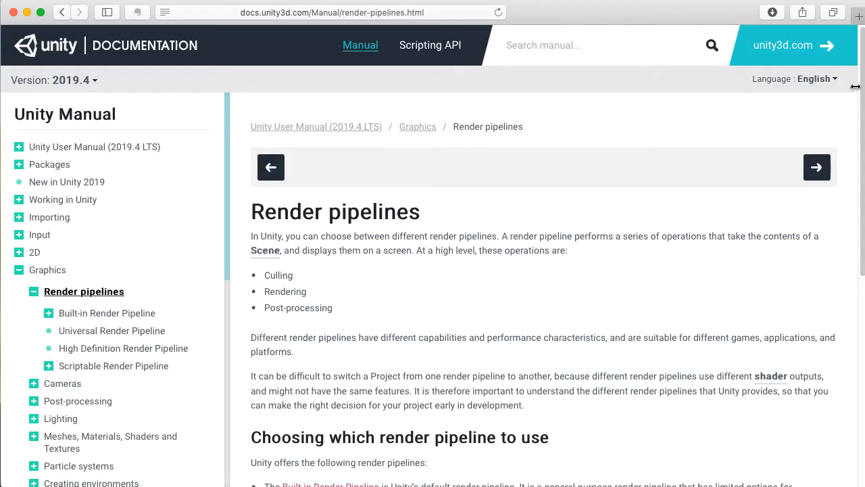
{"action": "scroll", "scroll_direction": "down", "scroll_amount": 3}
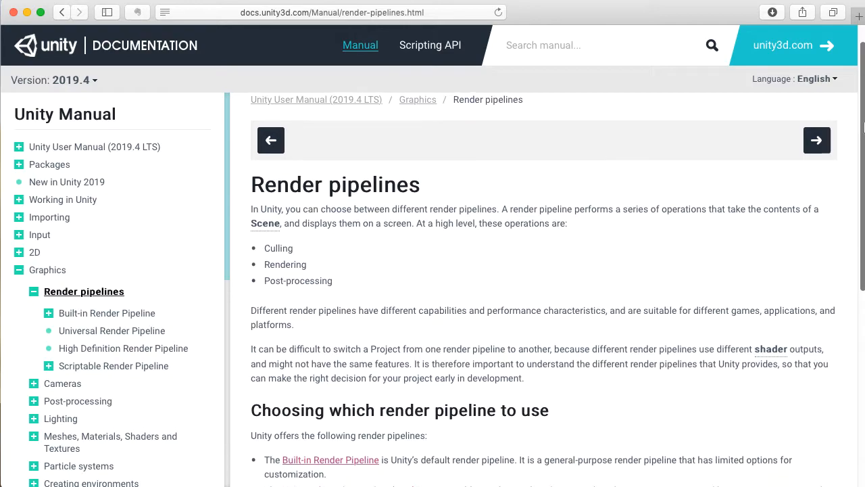
{"action": "scroll", "scroll_direction": "down", "scroll_amount": 3}
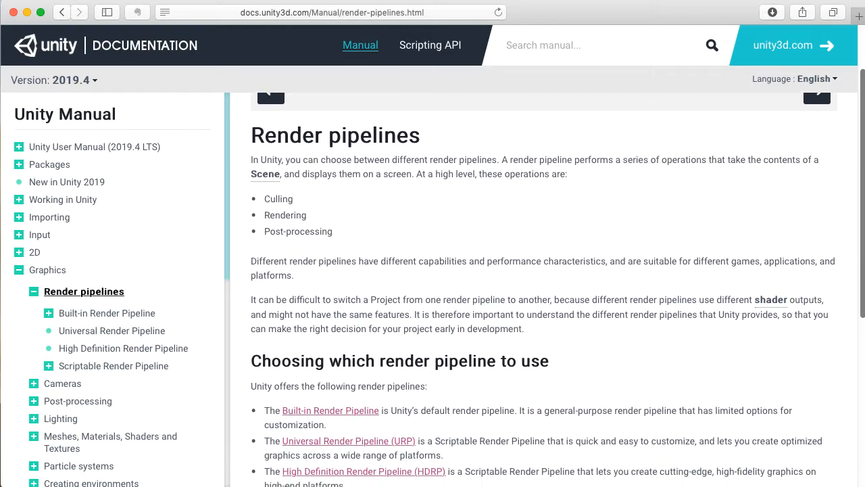
{"action": "scroll", "scroll_direction": "down", "scroll_amount": 3}
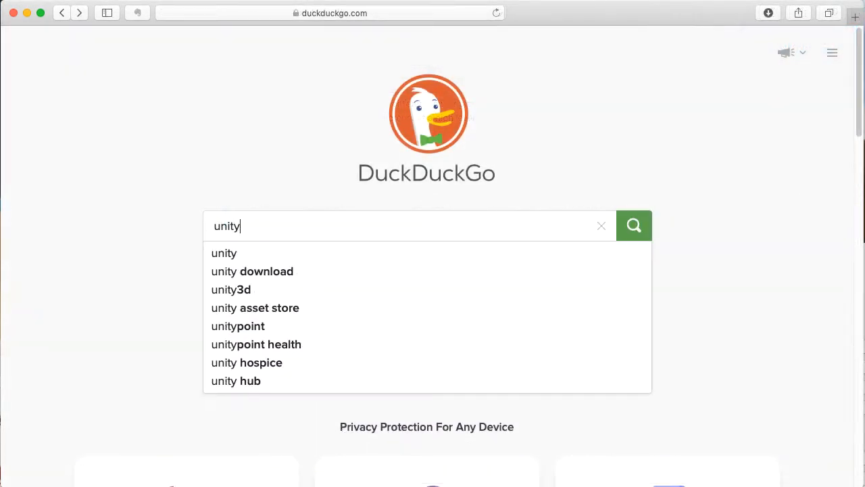
Search DuckDuckGo for 'unity archive' and open the Unity - Download Archive result.
{"action": "type", "text": "archiv"}
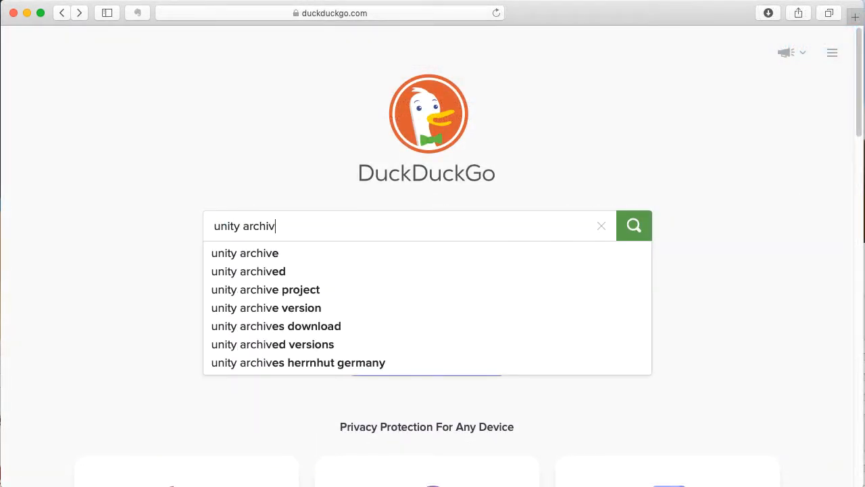
{"action": "left_click", "coordinate": [245, 253]}
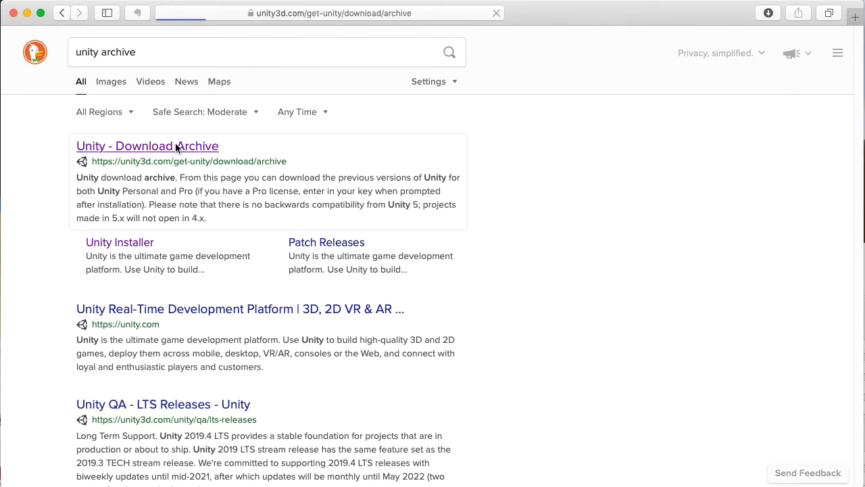
{"action": "left_click", "coordinate": [146, 146]}
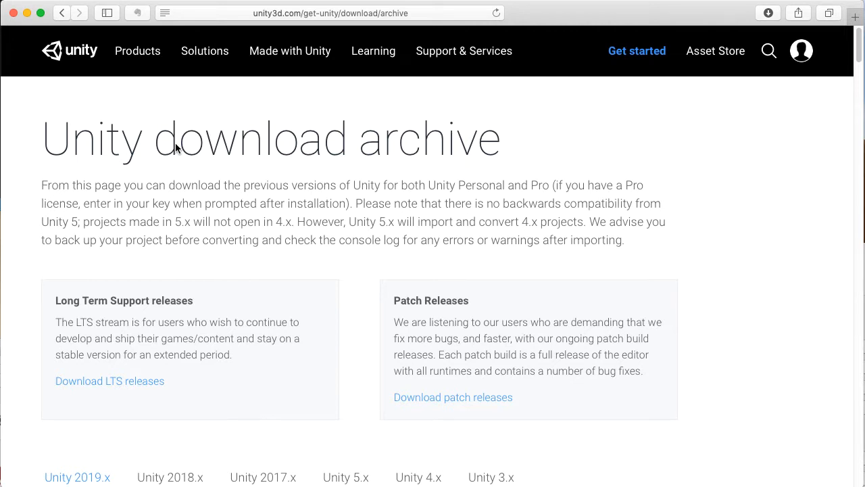
{"action": "scroll", "scroll_direction": "down", "scroll_amount": 3}
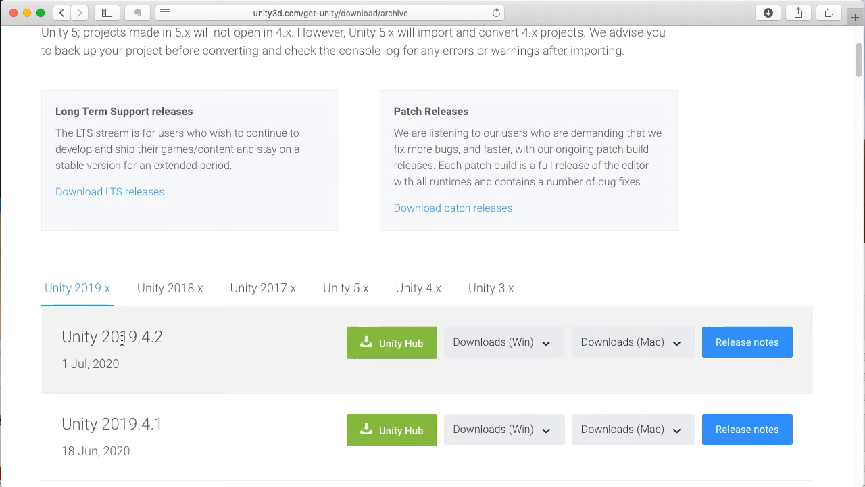
{"action": "scroll", "scroll_direction": "down", "scroll_amount": 3}
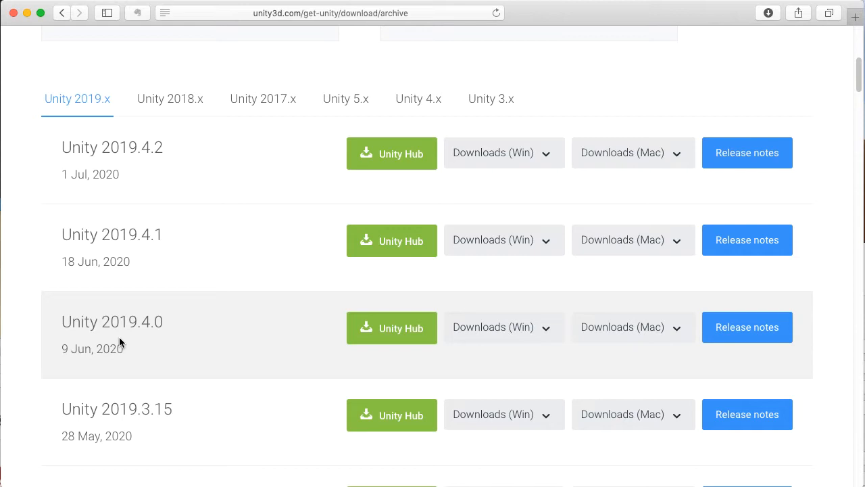
{"action": "mouse_move", "coordinate": [192, 186]}
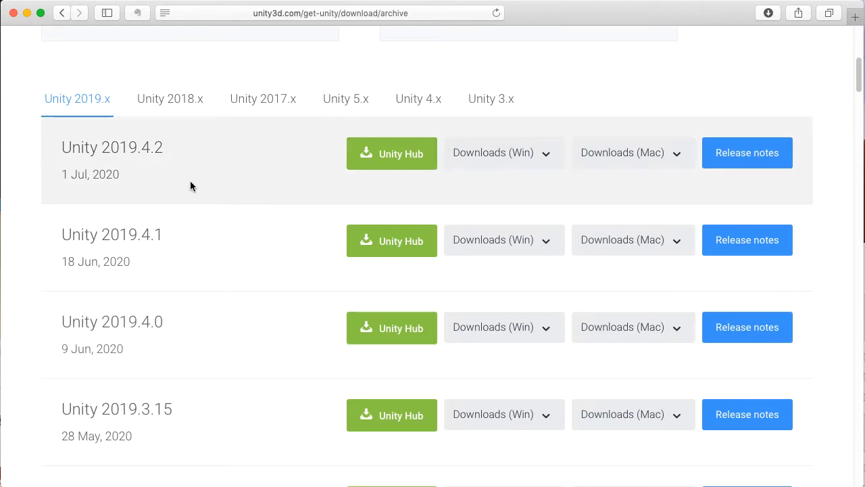
{"action": "scroll", "scroll_direction": "down", "scroll_amount": 3}
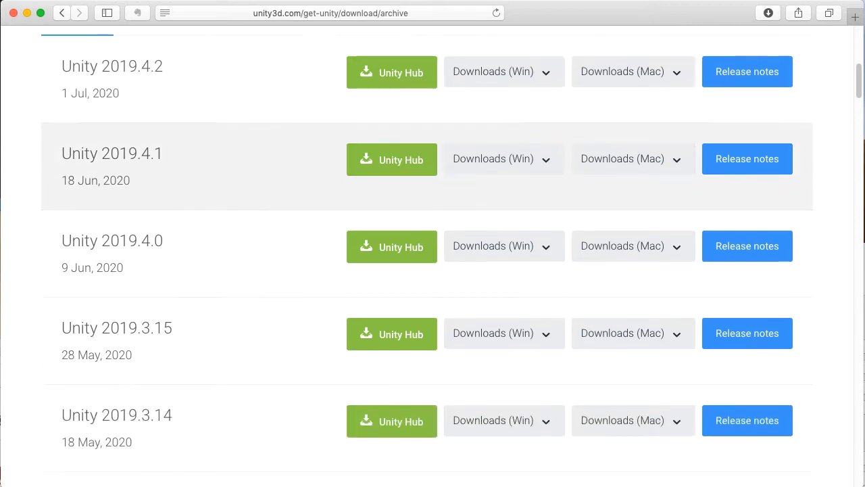
{"action": "mouse_move", "coordinate": [219, 246]}
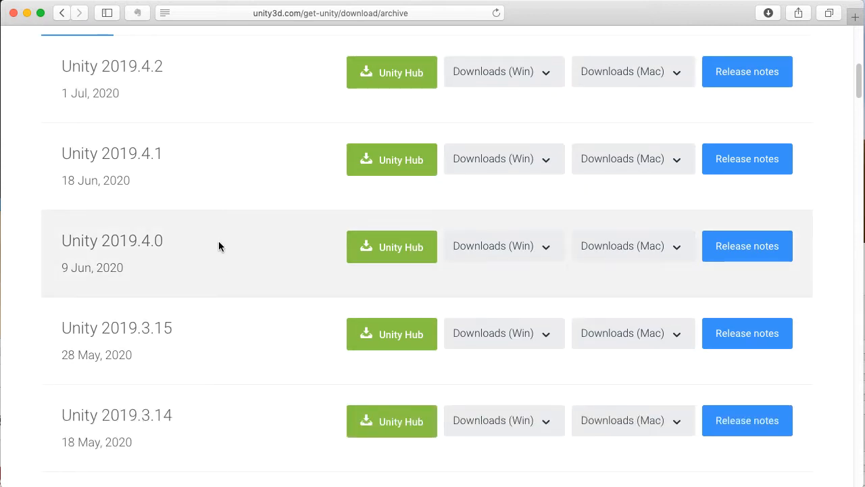
{"action": "mouse_move", "coordinate": [218, 354]}
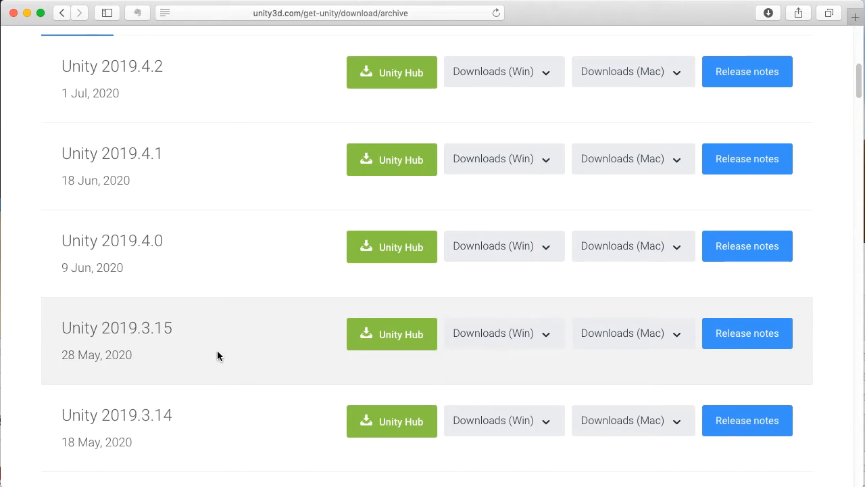
{"action": "mouse_move", "coordinate": [269, 265]}
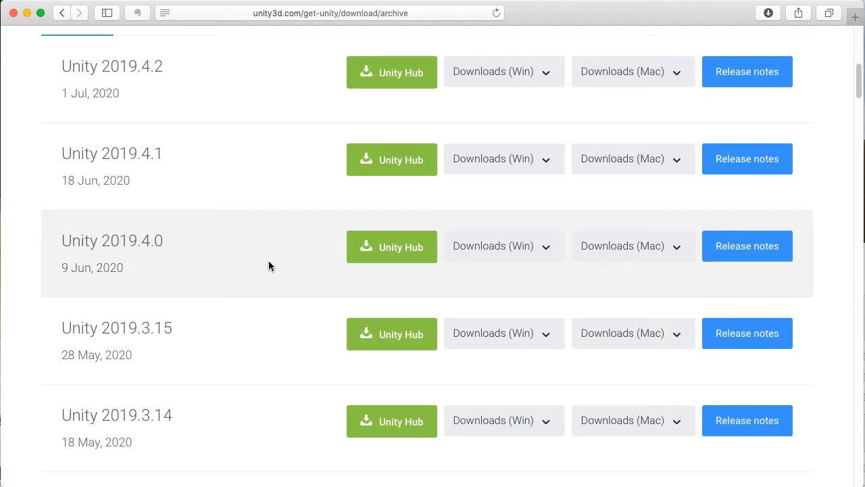
Check the Windows and Mac download menus for Unity 2019.4.2, ending on the Mac built-in shaders package.
{"action": "scroll", "scroll_direction": "up", "scroll_amount": 3}
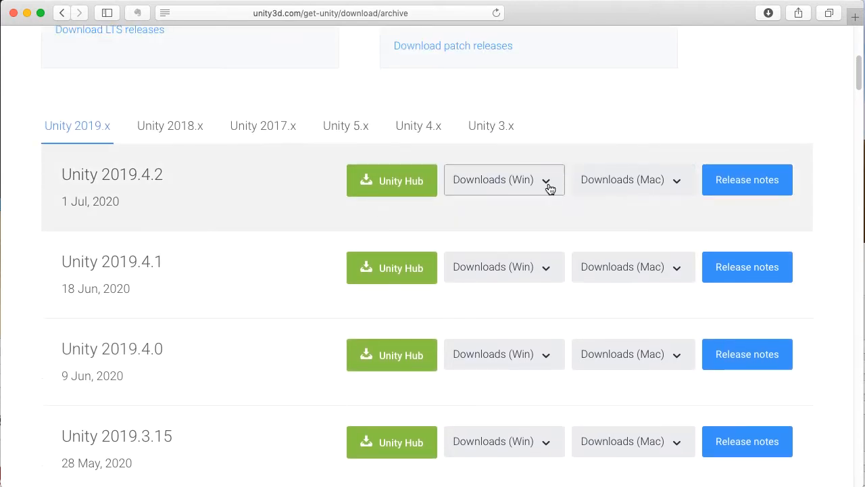
{"action": "left_click", "coordinate": [503, 178]}
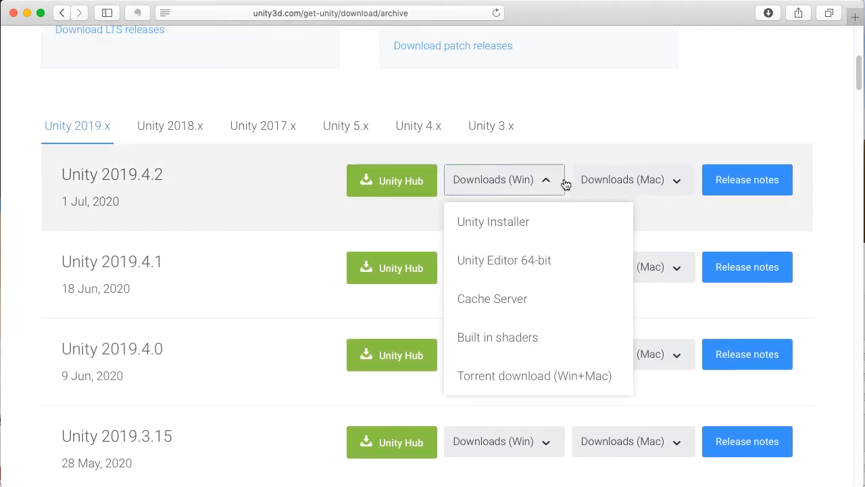
{"action": "left_click", "coordinate": [633, 178]}
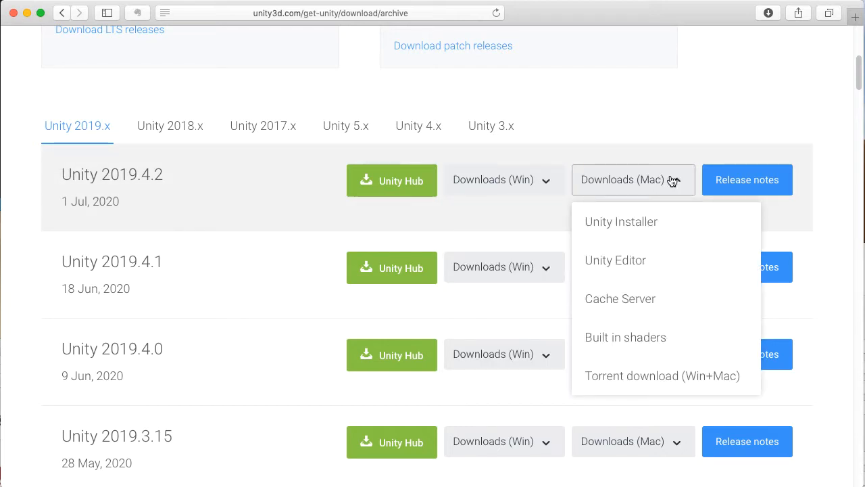
{"action": "left_click", "coordinate": [503, 180]}
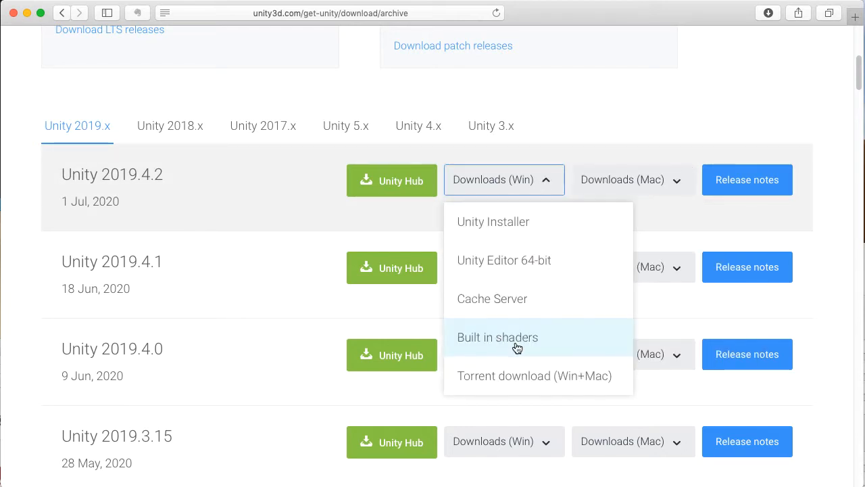
{"action": "left_click", "coordinate": [633, 179]}
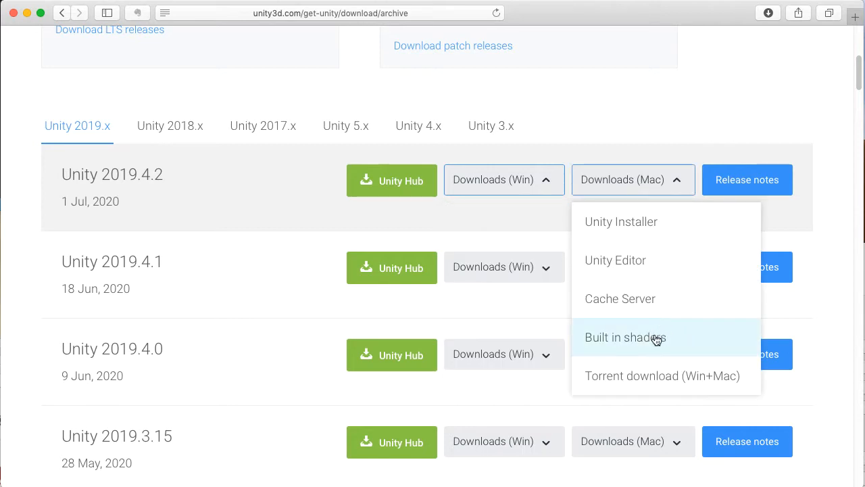
{"action": "mouse_move", "coordinate": [646, 346]}
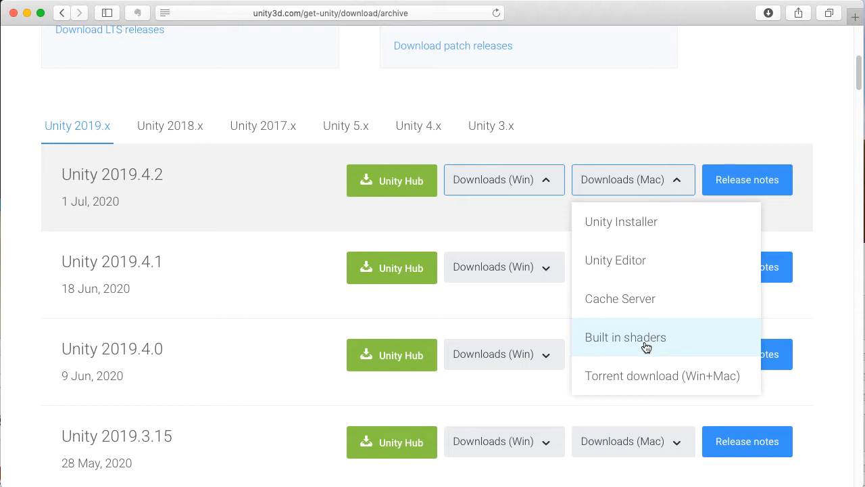
{"action": "mouse_move", "coordinate": [633, 94]}
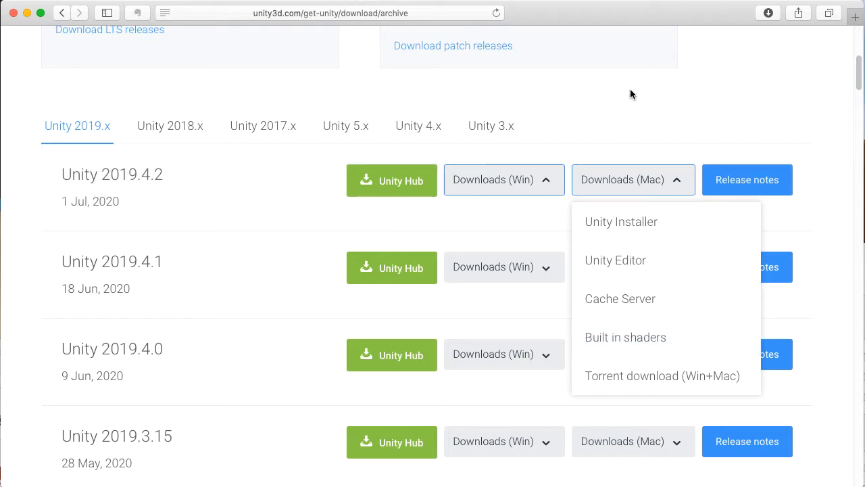
{"action": "left_click", "coordinate": [633, 178]}
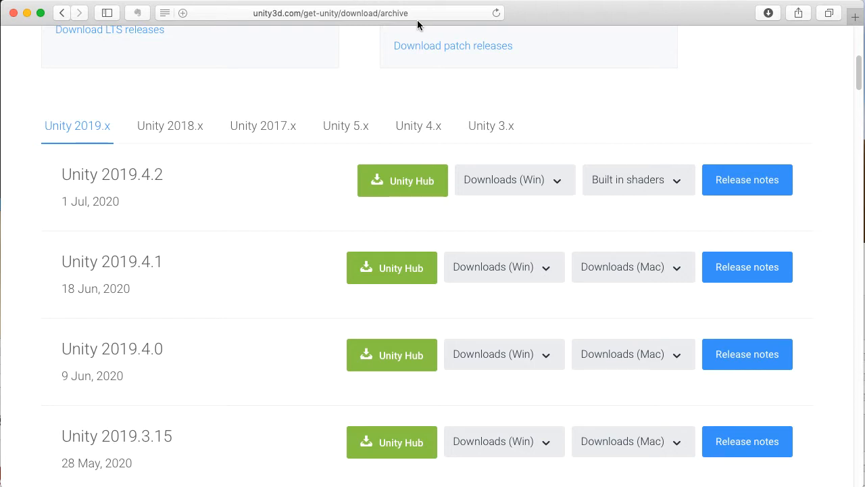
{"action": "mouse_move", "coordinate": [628, 138]}
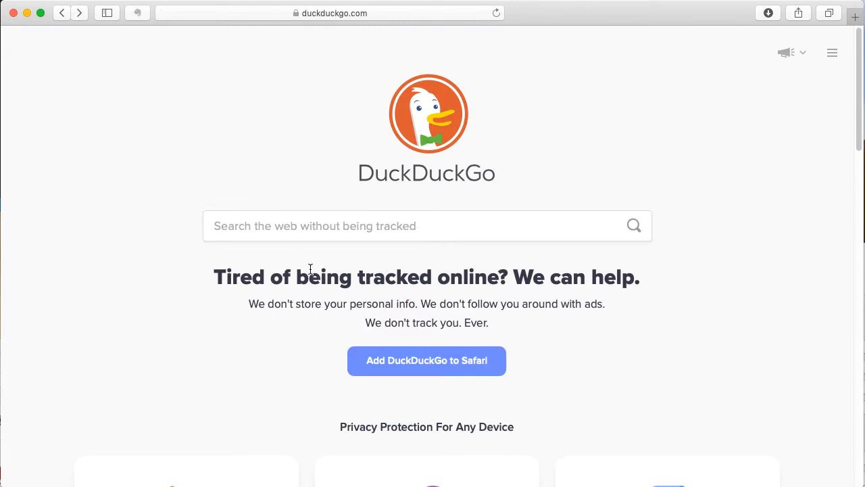
Search DuckDuckGo for 'unity 2020.1' and open the Unity 2020.1b result page.
{"action": "type", "text": "unity 2020.1"}
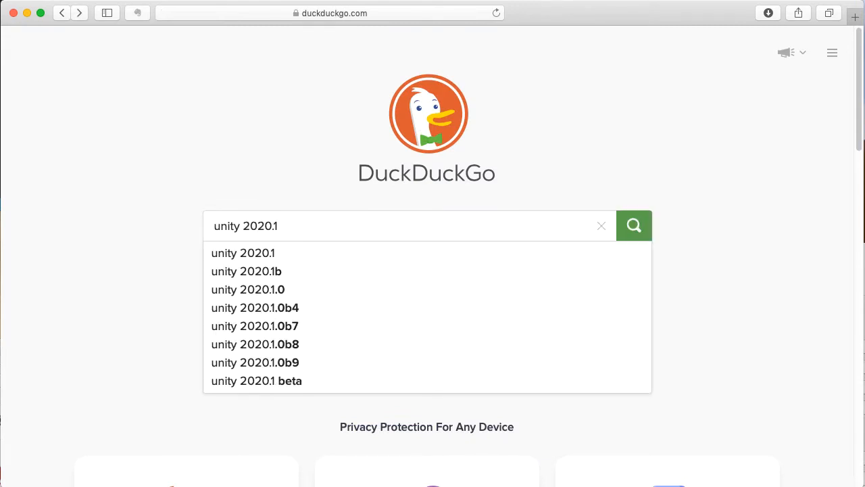
{"action": "left_click", "coordinate": [632, 224]}
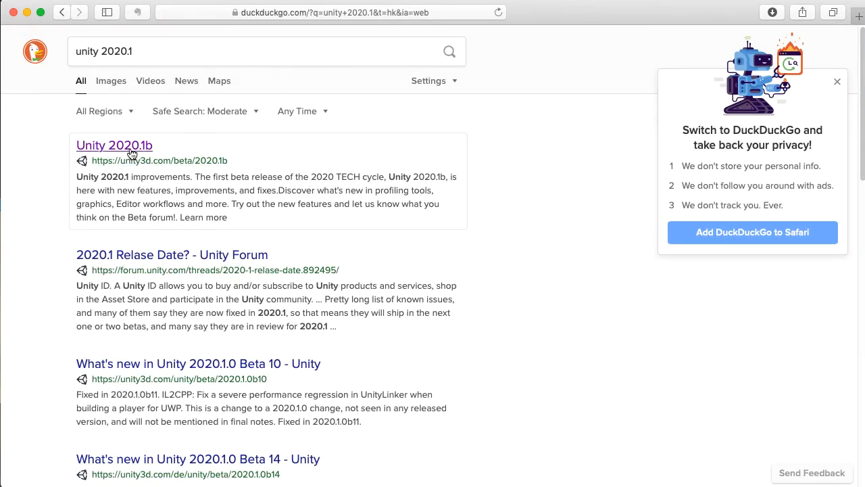
{"action": "left_click", "coordinate": [114, 145]}
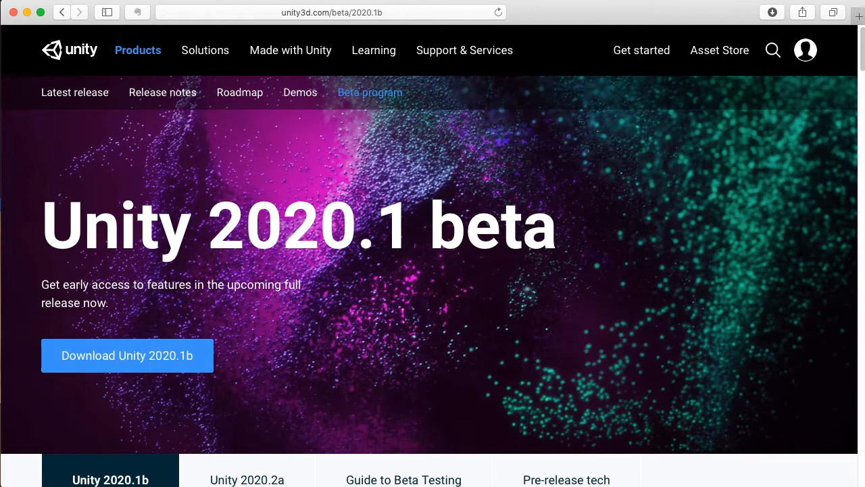
Go to the Unity 2020.1.0 Beta 14 page and scroll to Additional Resources > Builtin Shaders.
{"action": "scroll", "scroll_direction": "down", "scroll_amount": 3}
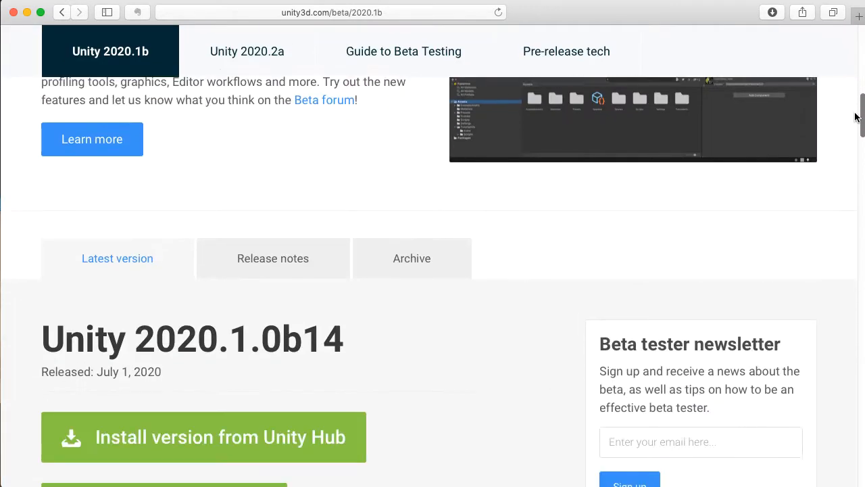
{"action": "scroll", "scroll_direction": "down", "scroll_amount": 3}
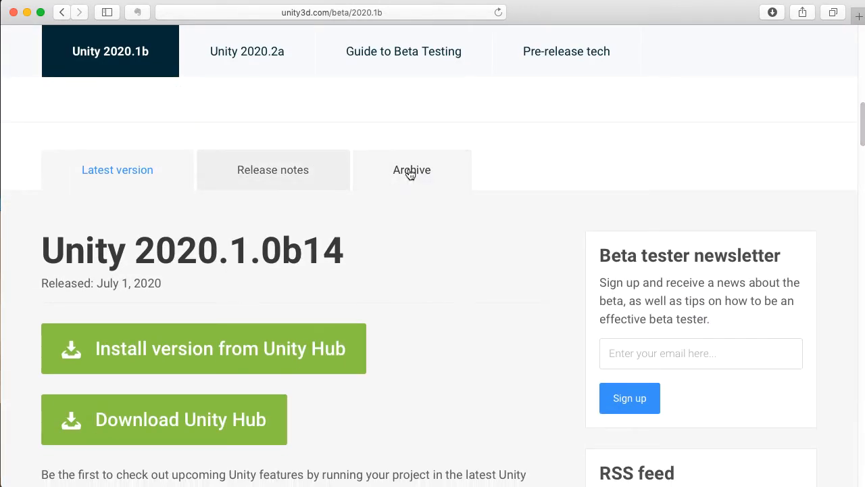
{"action": "left_click", "coordinate": [411, 170]}
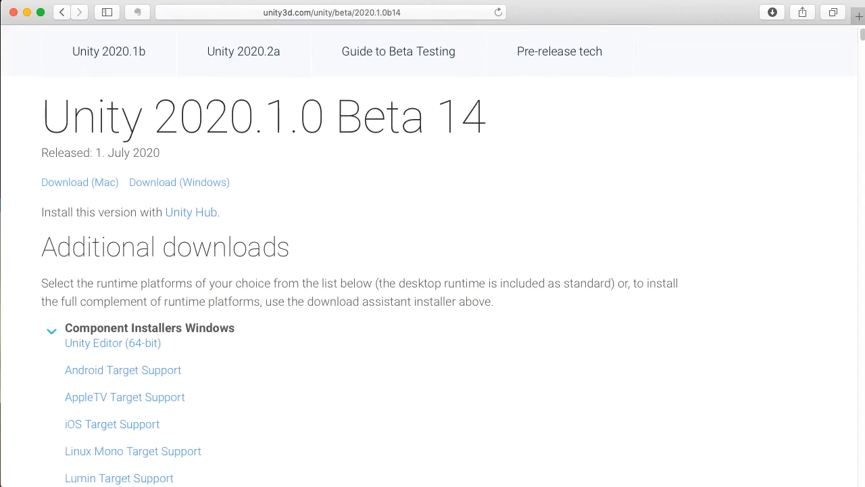
{"action": "scroll", "scroll_direction": "down", "scroll_amount": 3}
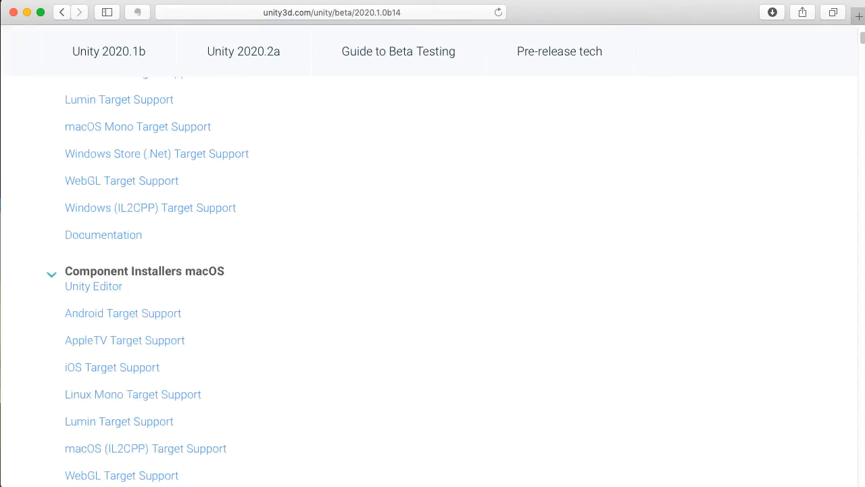
{"action": "scroll", "scroll_direction": "down", "scroll_amount": 3}
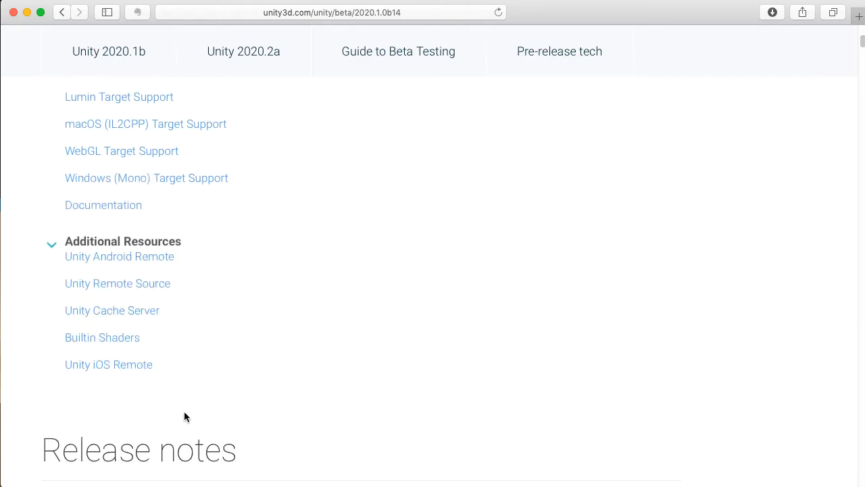
{"action": "mouse_move", "coordinate": [102, 338]}
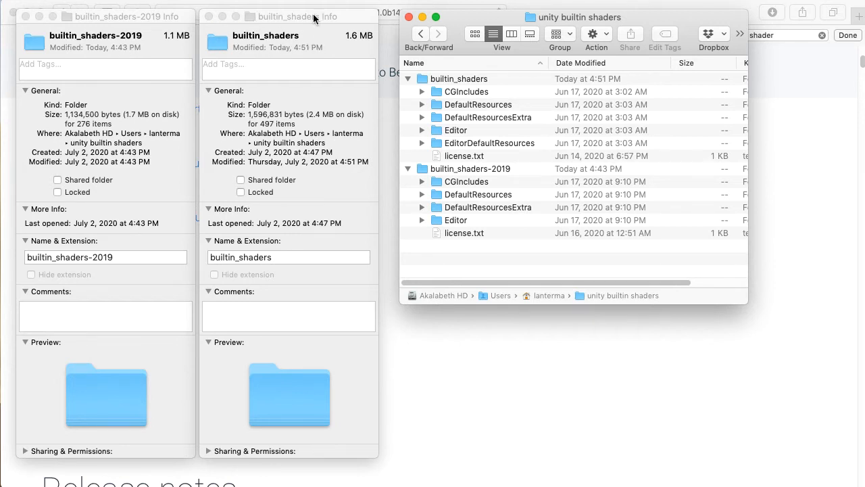
{"action": "mouse_move", "coordinate": [262, 33]}
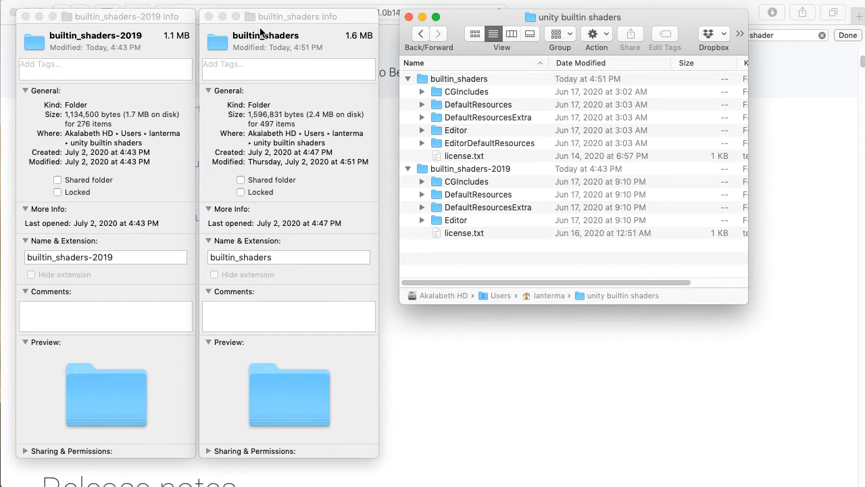
{"action": "mouse_move", "coordinate": [330, 34]}
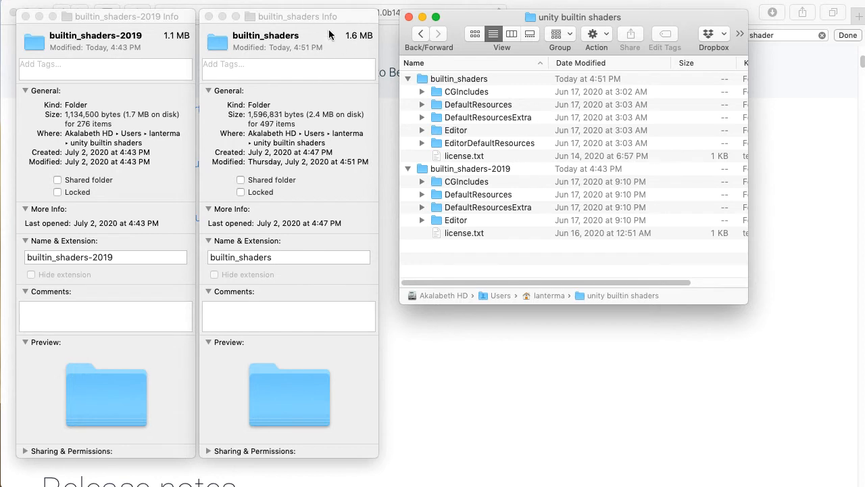
{"action": "mouse_move", "coordinate": [138, 54]}
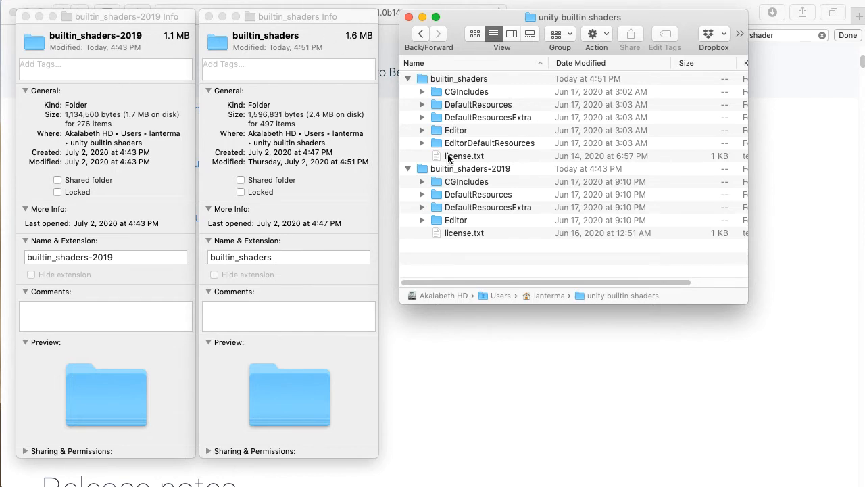
{"action": "mouse_move", "coordinate": [480, 146]}
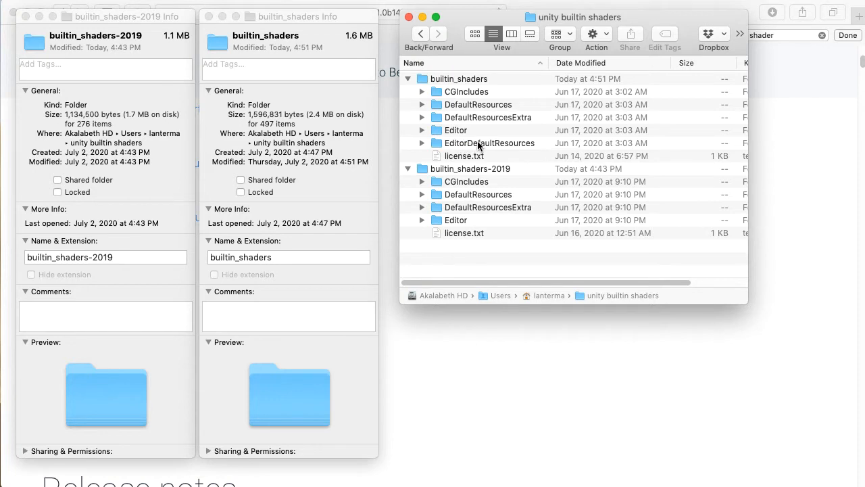
{"action": "mouse_move", "coordinate": [520, 147]}
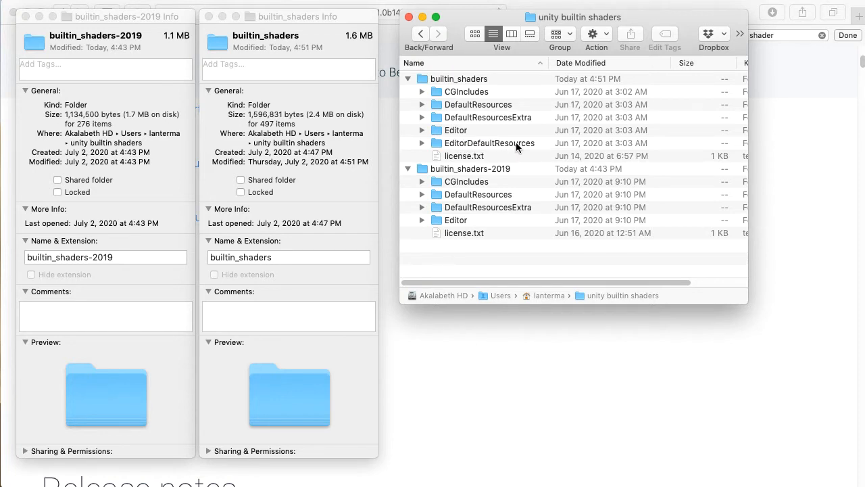
Peek inside EditorDefaultResources and CGIncludes, collapsing each again.
{"action": "left_click", "coordinate": [422, 143]}
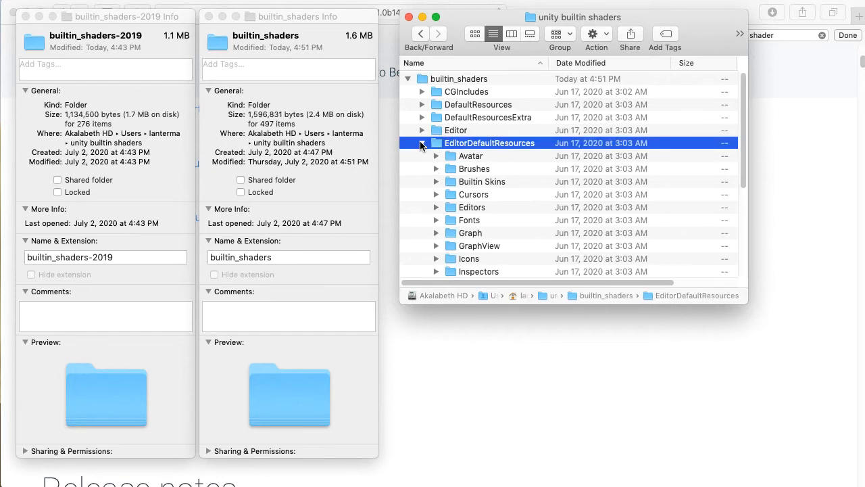
{"action": "left_click", "coordinate": [422, 143]}
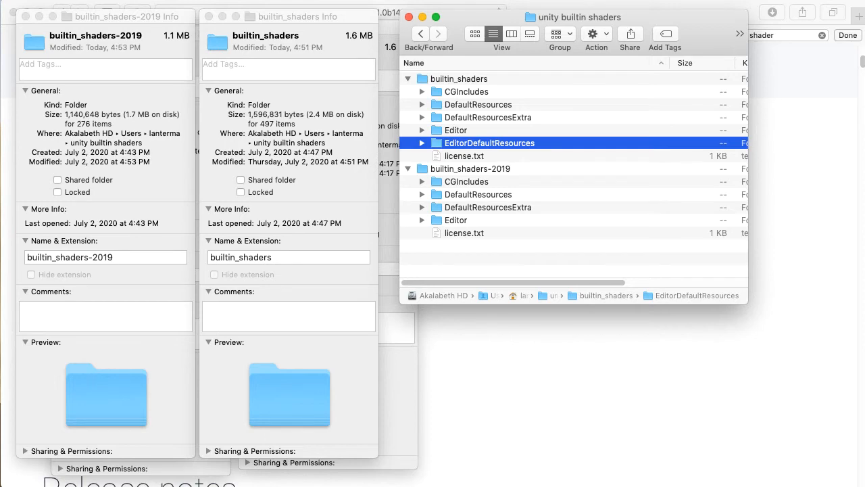
{"action": "left_click", "coordinate": [422, 92]}
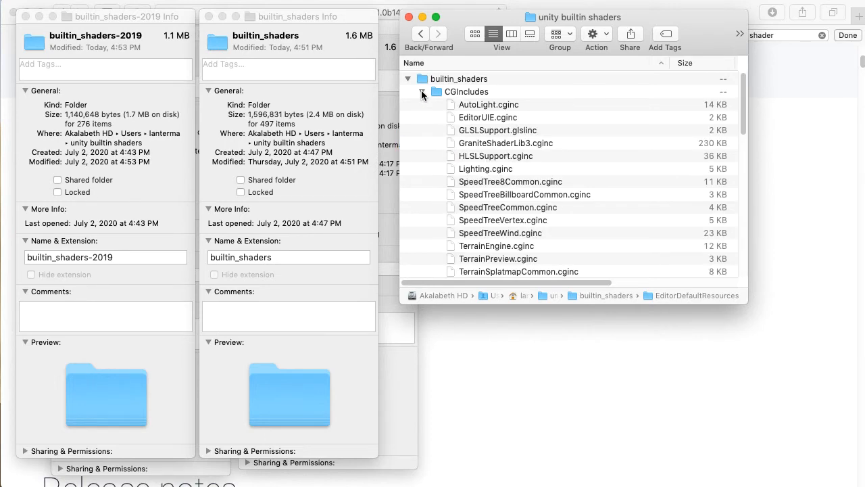
{"action": "left_click", "coordinate": [422, 92]}
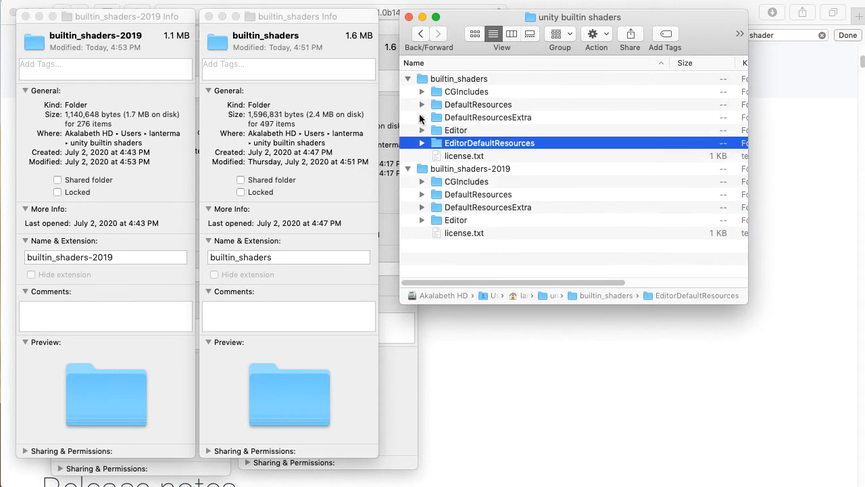
Expand DefaultResourcesExtra and DefaultResources to show their shader files.
{"action": "left_click", "coordinate": [422, 117]}
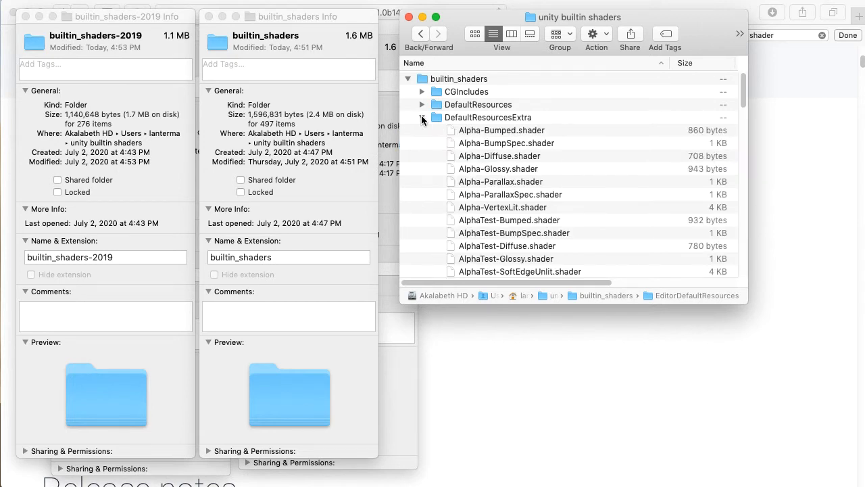
{"action": "left_click", "coordinate": [422, 104]}
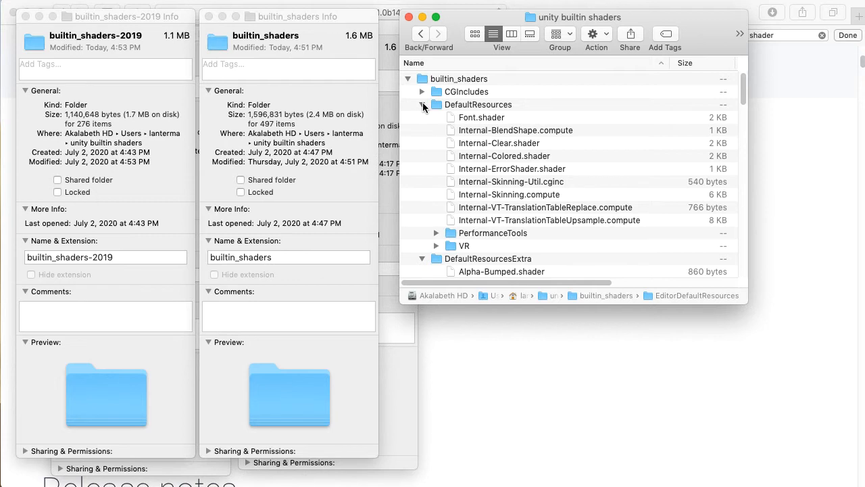
{"action": "left_click", "coordinate": [421, 104]}
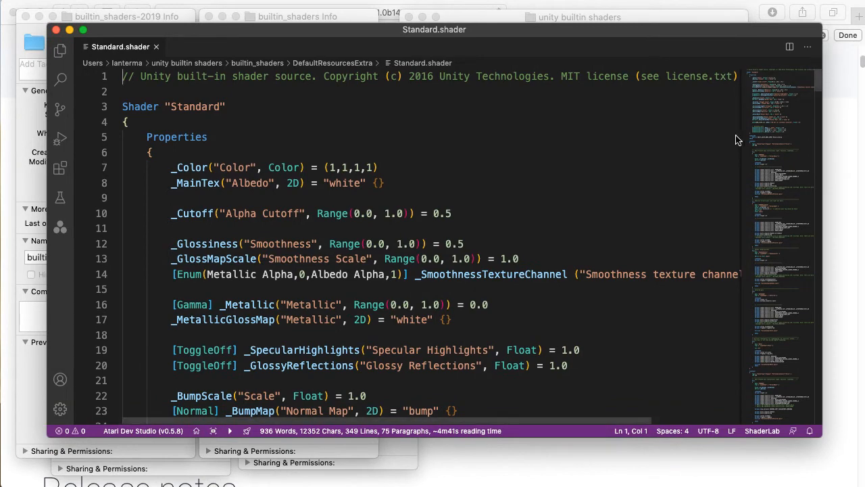
Scroll through Standard.shader's properties and passes down to the UnityStandardCoreForward.cginc include.
{"action": "scroll", "scroll_direction": "down", "scroll_amount": 3}
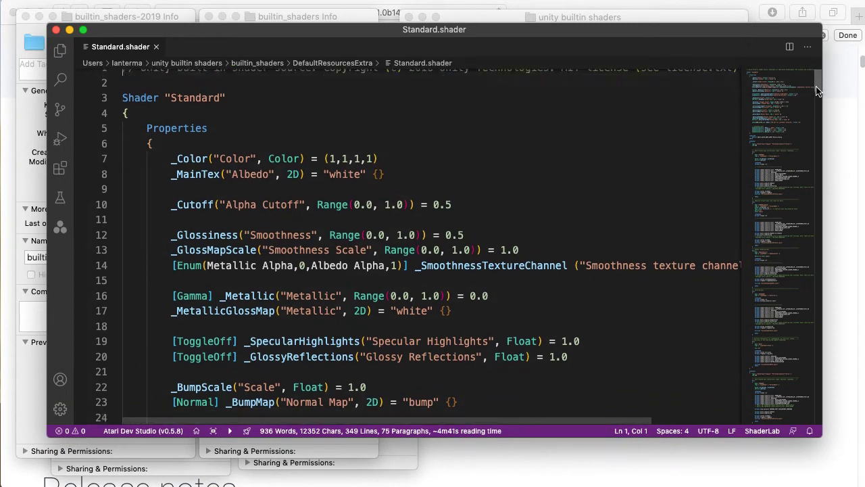
{"action": "scroll", "scroll_direction": "down", "scroll_amount": 3}
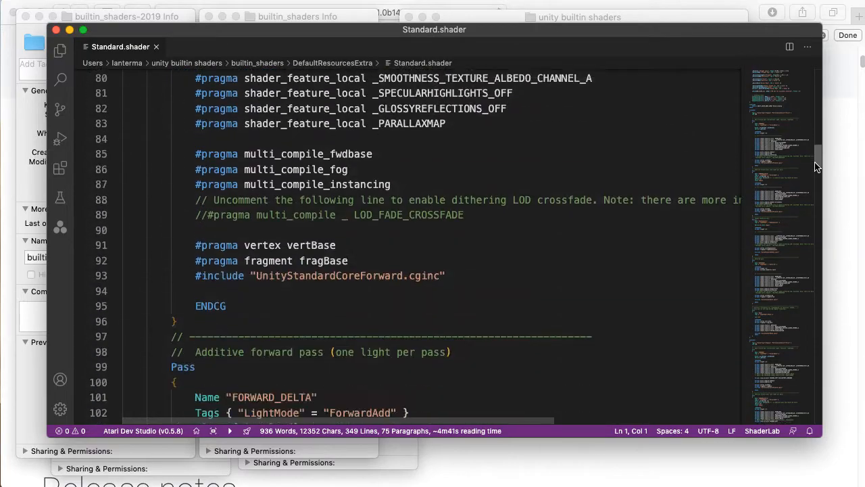
{"action": "scroll", "scroll_direction": "down", "scroll_amount": 3}
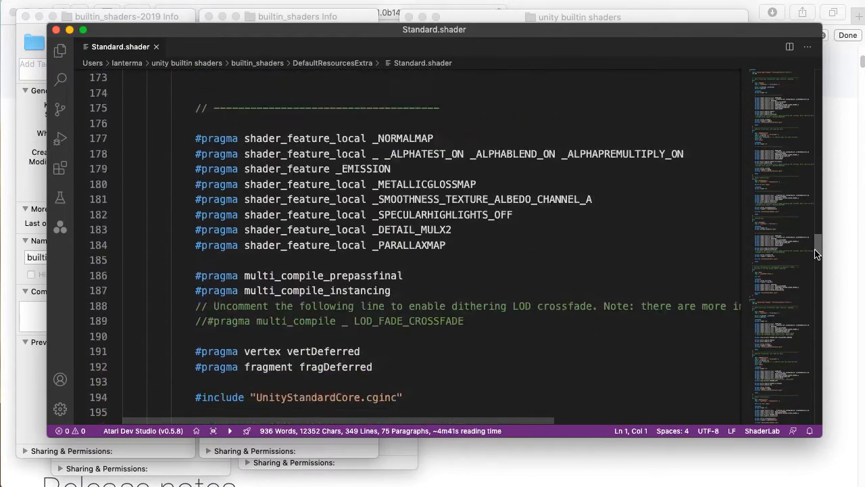
{"action": "scroll", "scroll_direction": "down", "scroll_amount": 3}
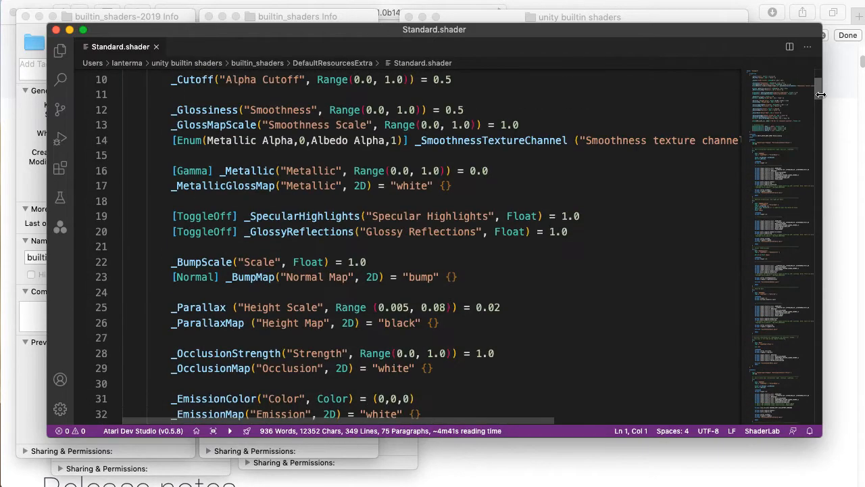
{"action": "scroll", "scroll_direction": "down", "scroll_amount": 3}
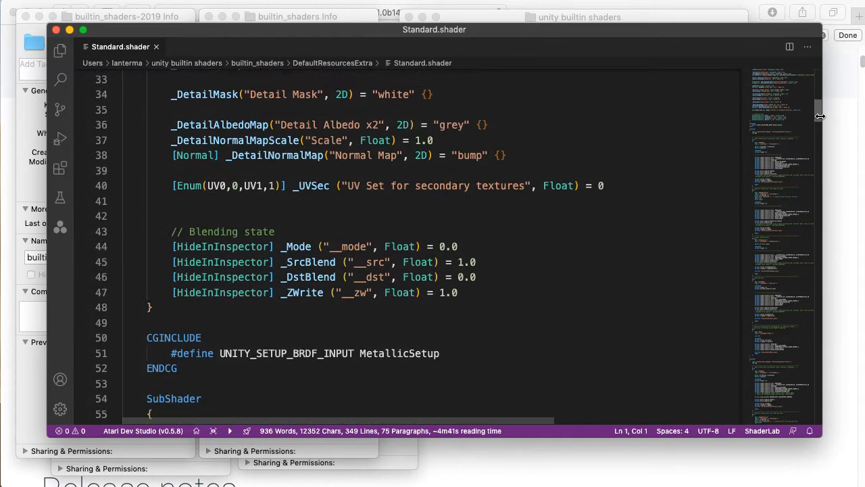
{"action": "scroll", "scroll_direction": "down", "scroll_amount": 3}
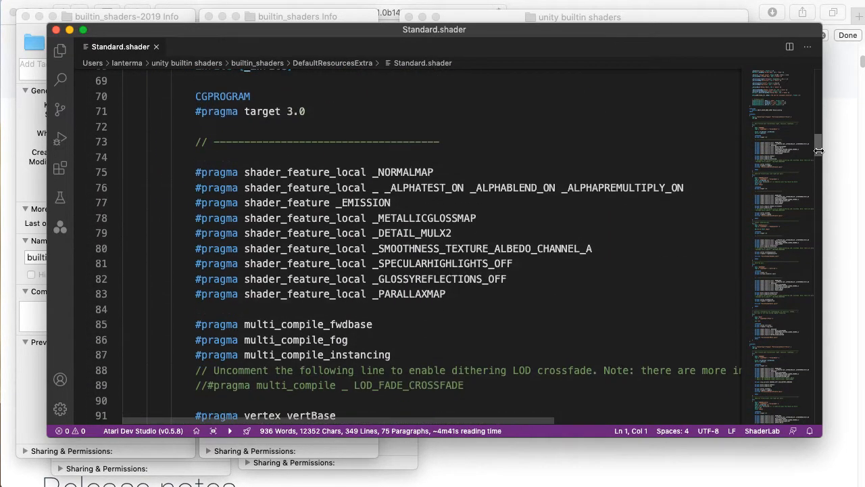
{"action": "scroll", "scroll_direction": "down", "scroll_amount": 3}
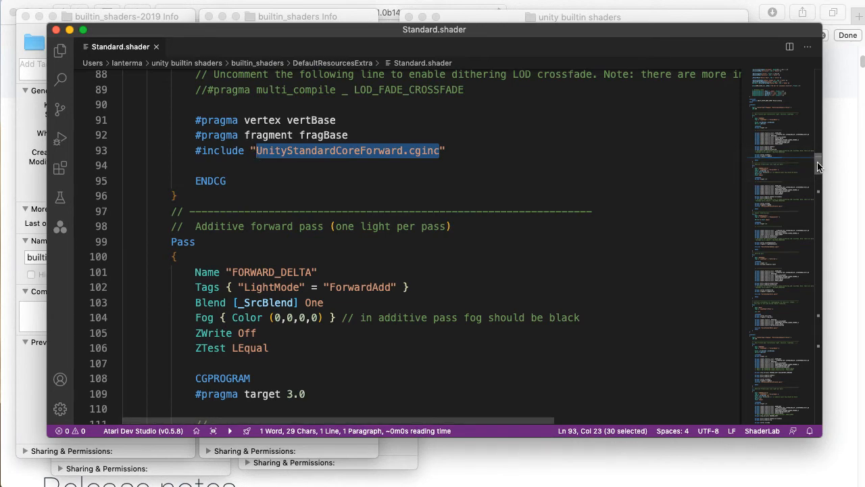
{"action": "scroll", "scroll_direction": "down", "scroll_amount": 3}
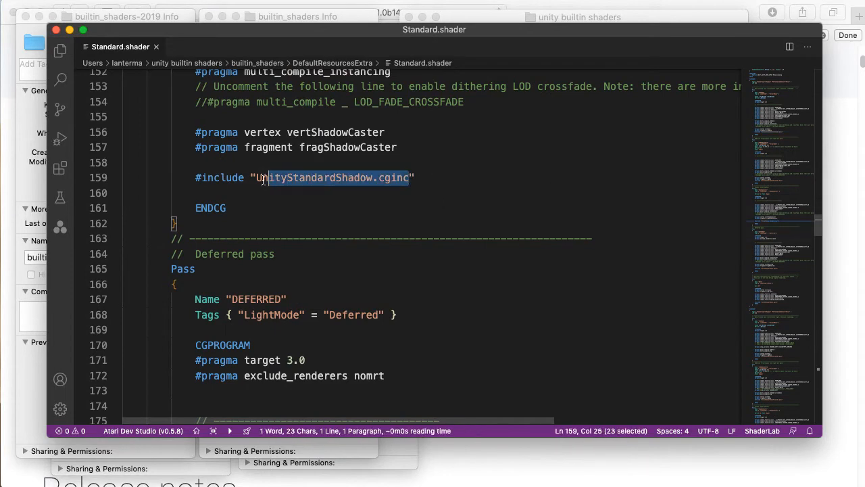
{"action": "scroll", "scroll_direction": "down", "scroll_amount": 3}
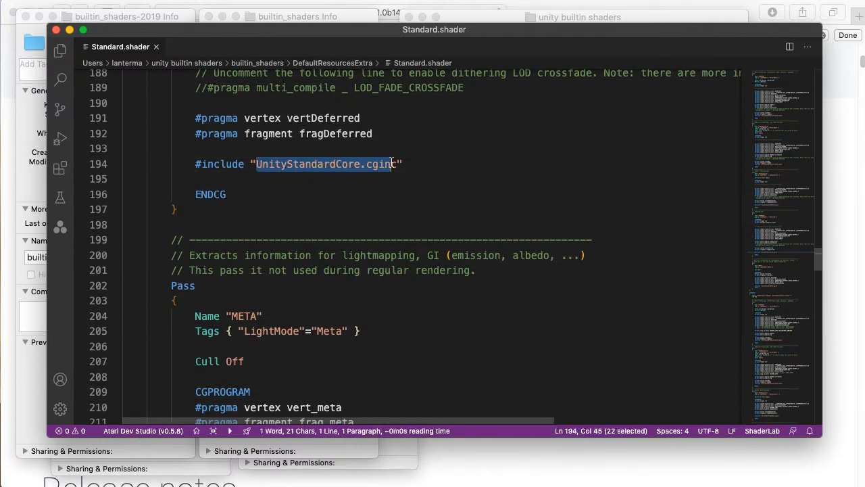
{"action": "scroll", "scroll_direction": "down", "scroll_amount": 3}
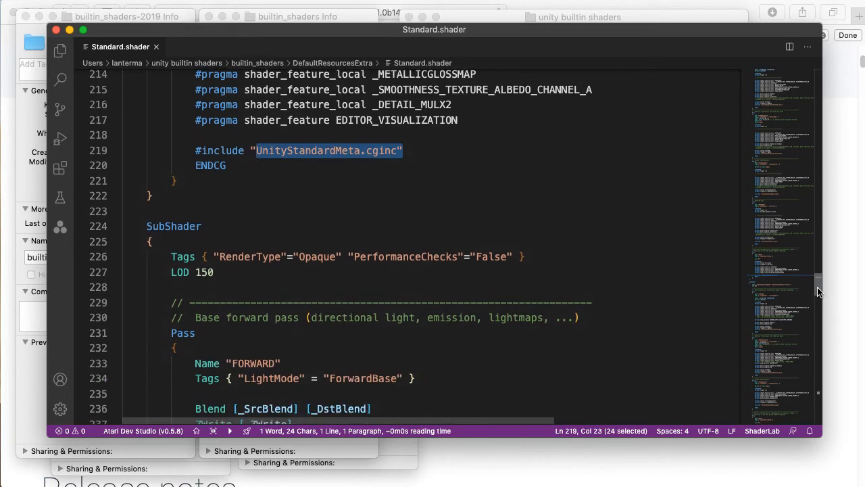
{"action": "scroll", "scroll_direction": "down", "scroll_amount": 3}
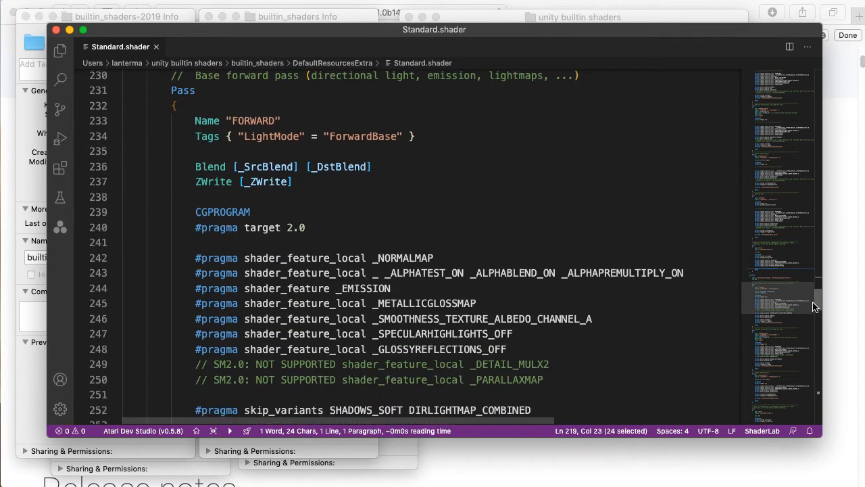
{"action": "scroll", "scroll_direction": "down", "scroll_amount": 3}
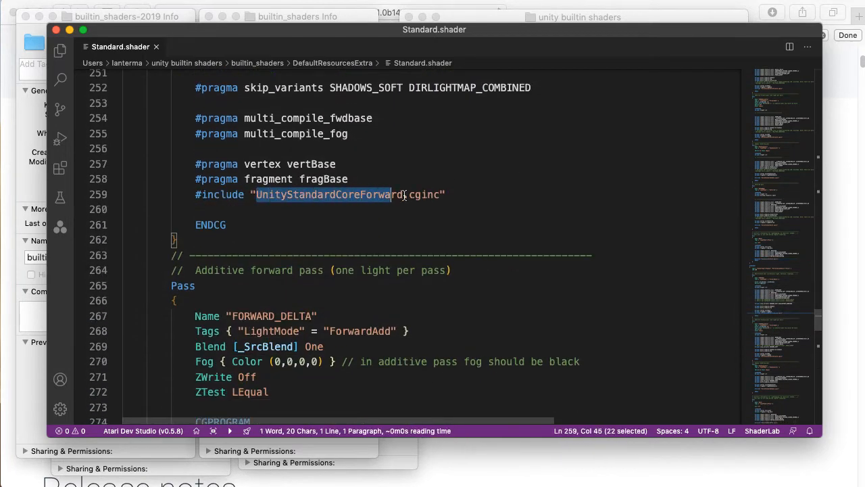
{"action": "left_click_drag", "start_coordinate": [392, 194], "coordinate": [439, 195]}
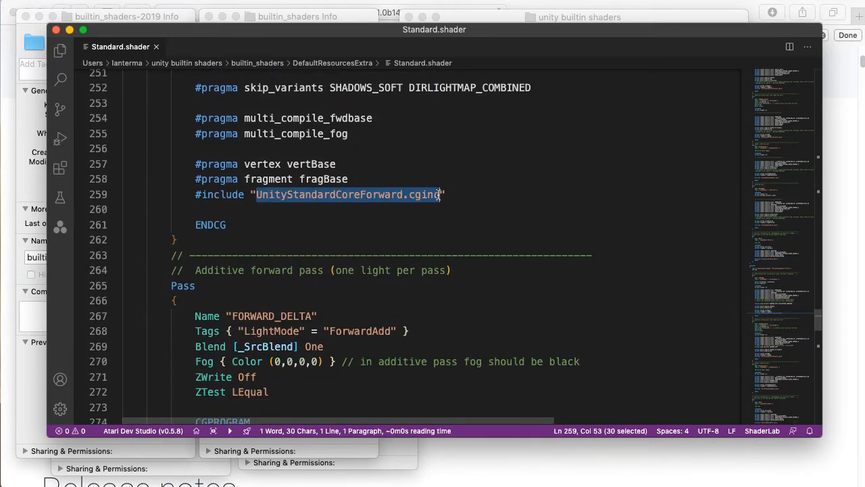
{"action": "scroll", "scroll_direction": "down", "scroll_amount": 3}
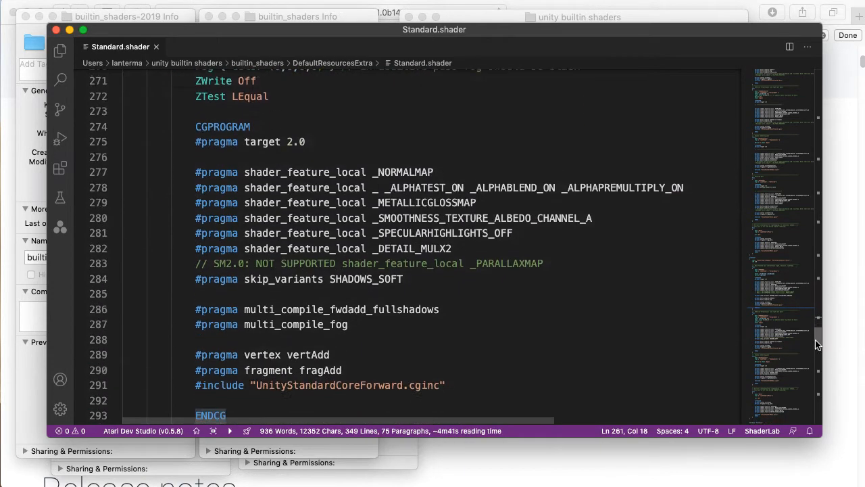
{"action": "scroll", "scroll_direction": "down", "scroll_amount": 3}
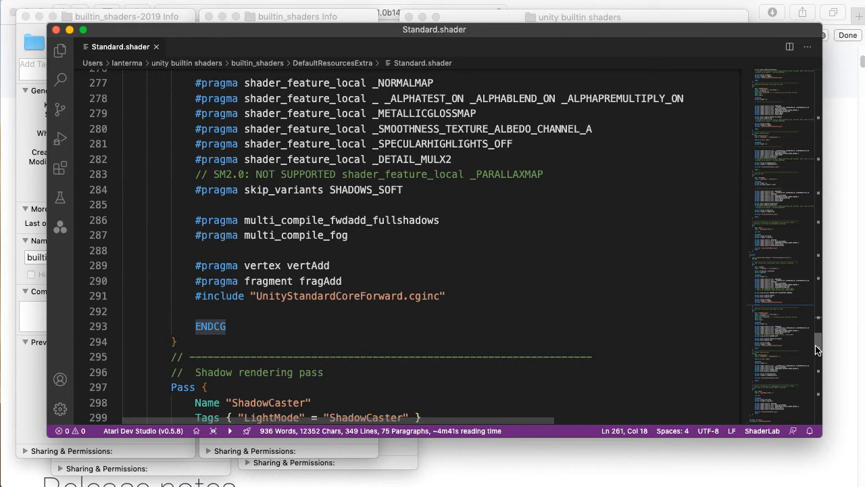
{"action": "scroll", "scroll_direction": "down", "scroll_amount": 3}
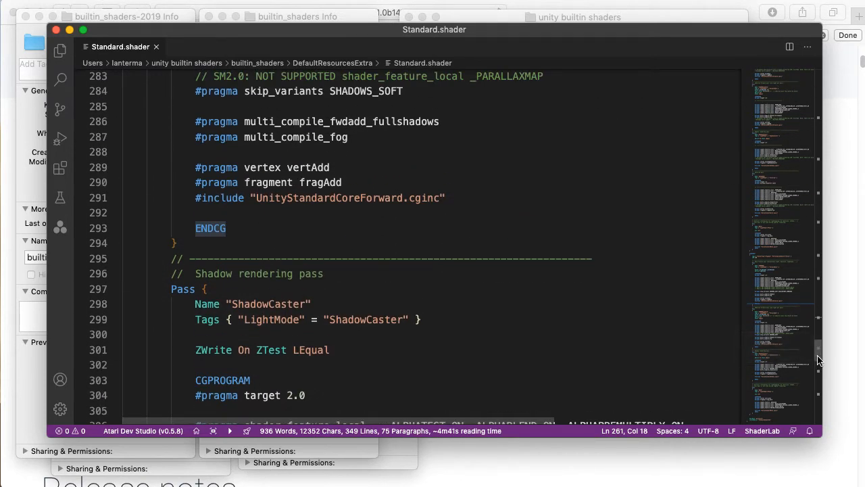
{"action": "scroll", "scroll_direction": "down", "scroll_amount": 3}
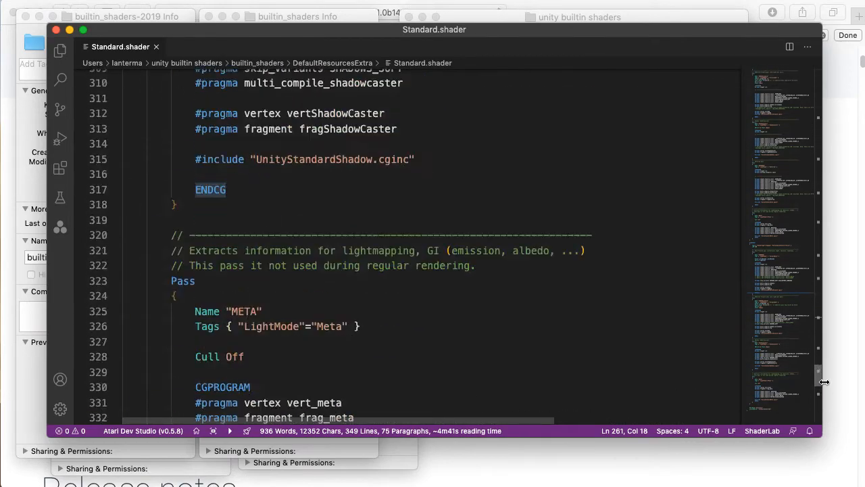
{"action": "scroll", "scroll_direction": "up", "scroll_amount": 3}
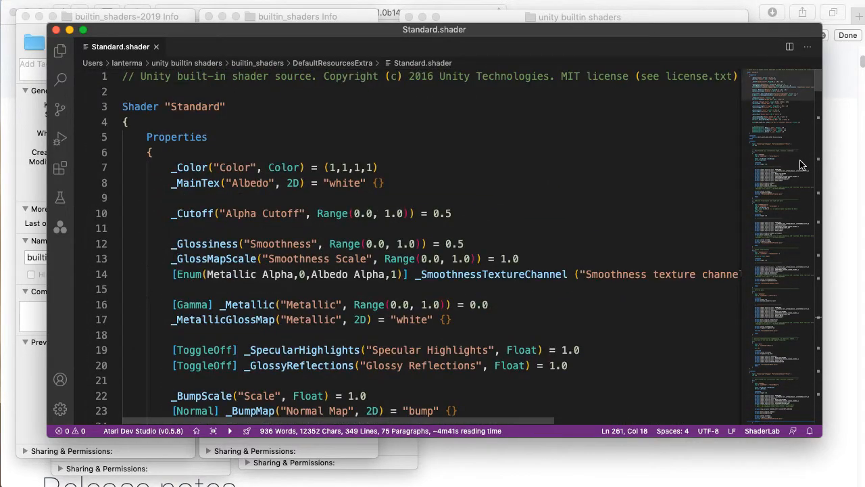
{"action": "mouse_move", "coordinate": [793, 376]}
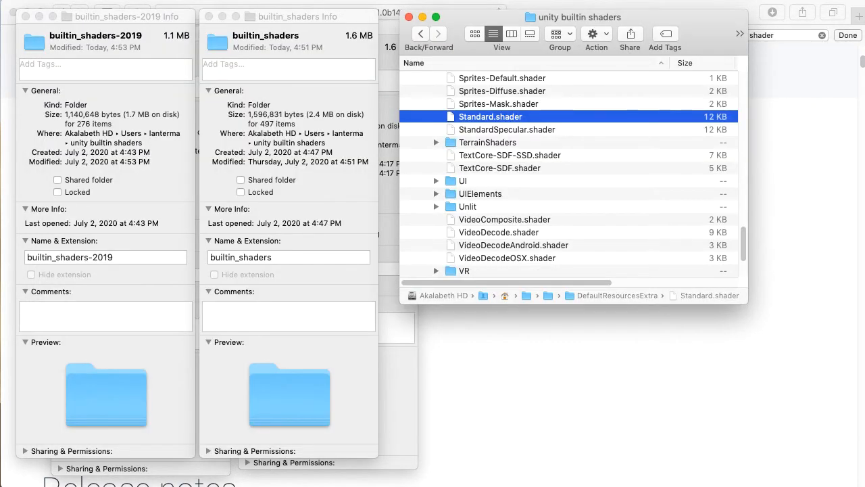
Scroll up the DefaultResourcesExtra list and select the Reflect-BumpSpec and neighbouring Reflect shaders.
{"action": "scroll", "scroll_direction": "up", "scroll_amount": 3}
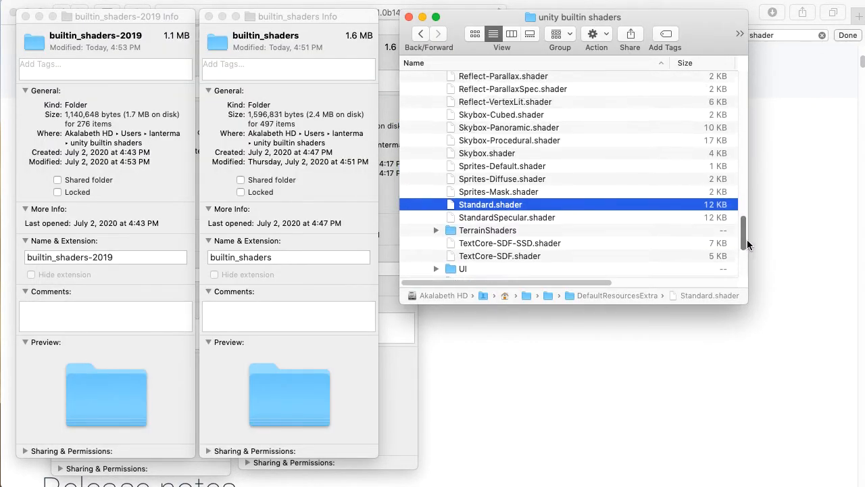
{"action": "left_click", "coordinate": [503, 130]}
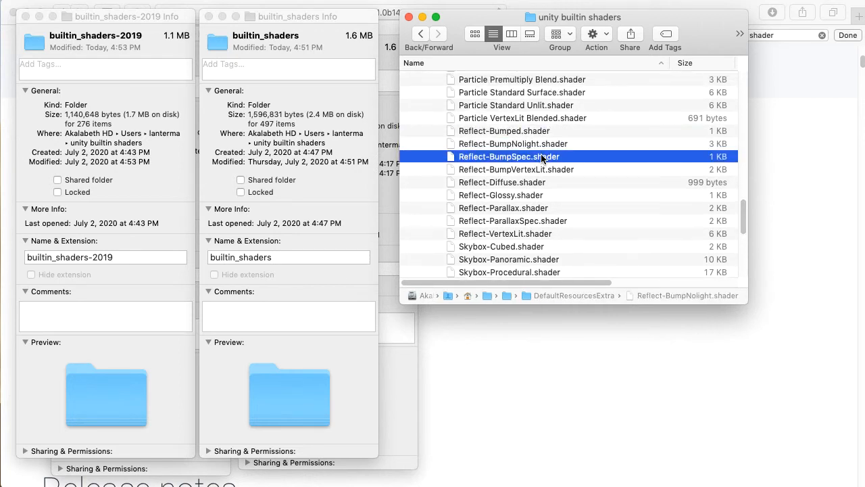
{"action": "left_click", "coordinate": [517, 169]}
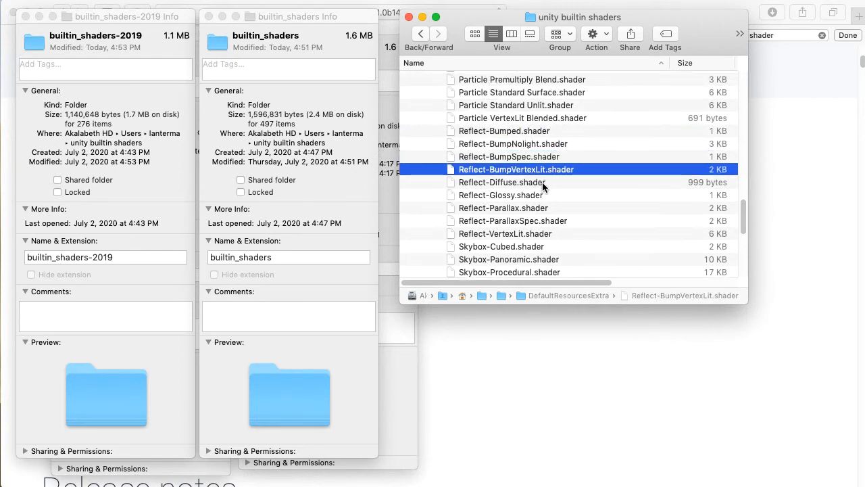
Load Reflect-Glossy.shader in a new editor tab and read it through to its VertexLit fallback.
{"action": "double_click", "coordinate": [501, 182]}
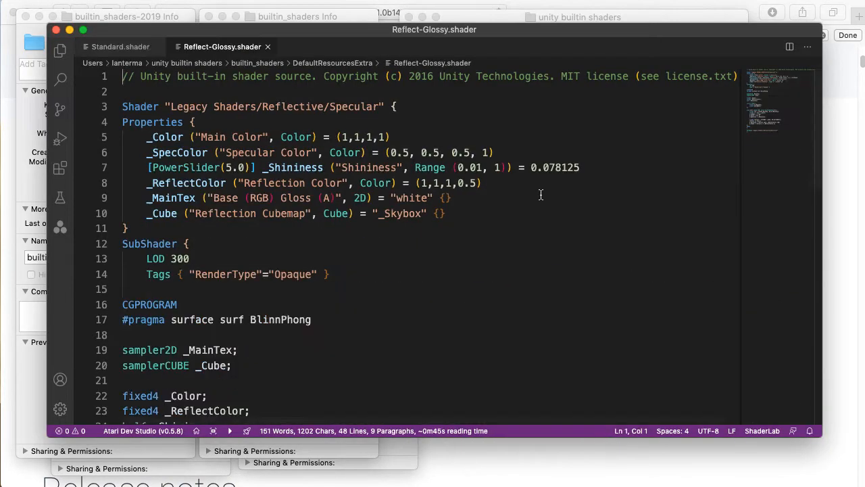
{"action": "scroll", "scroll_direction": "down", "scroll_amount": 3}
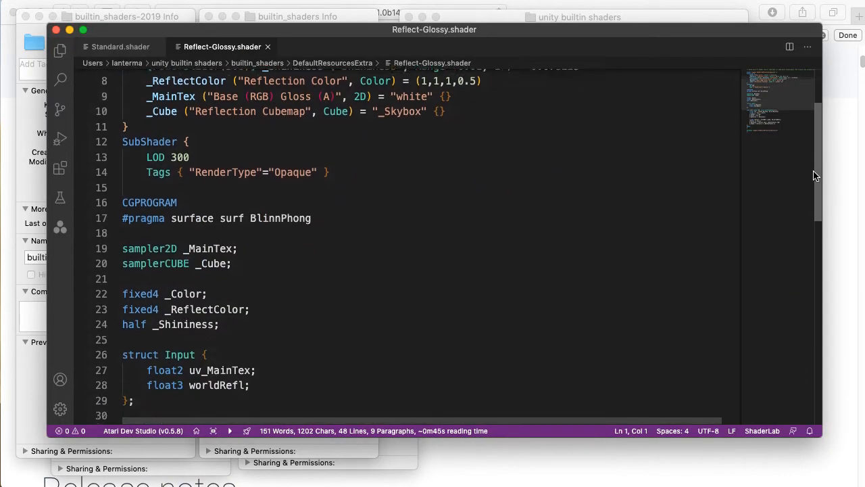
{"action": "scroll", "scroll_direction": "down", "scroll_amount": 3}
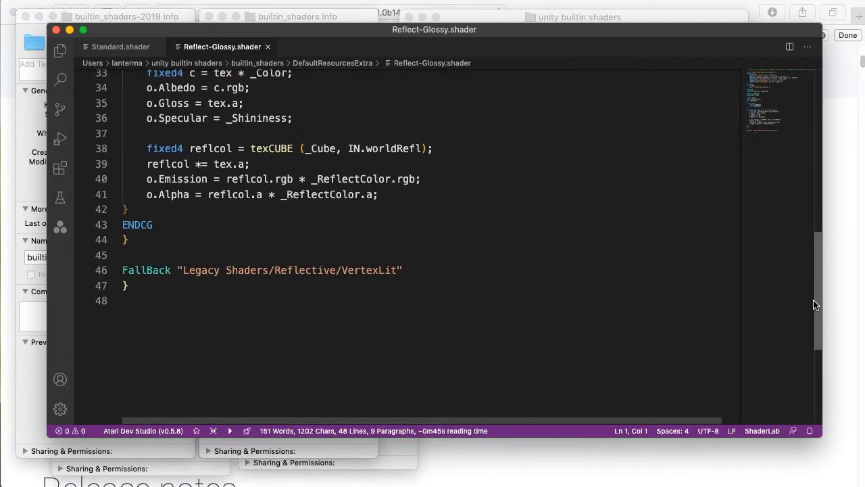
{"action": "scroll", "scroll_direction": "up", "scroll_amount": 3}
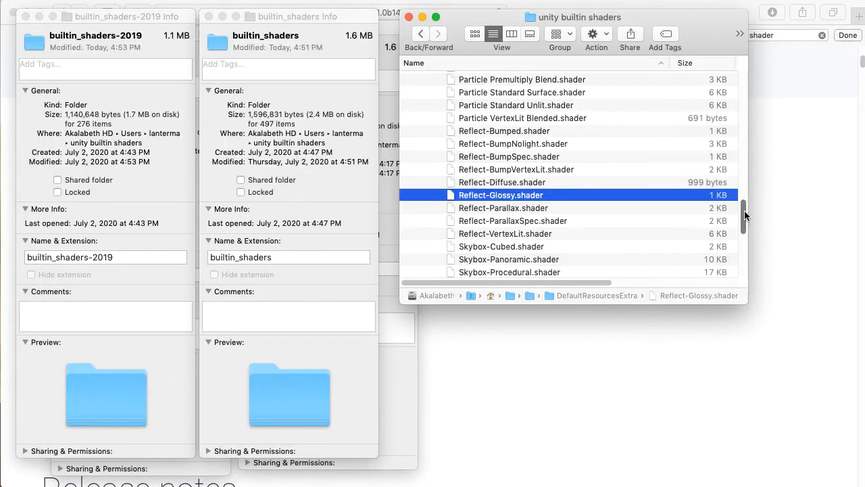
Scroll back up the builtin shaders list and expand the CGIncludes folder.
{"action": "scroll", "scroll_direction": "up", "scroll_amount": 3}
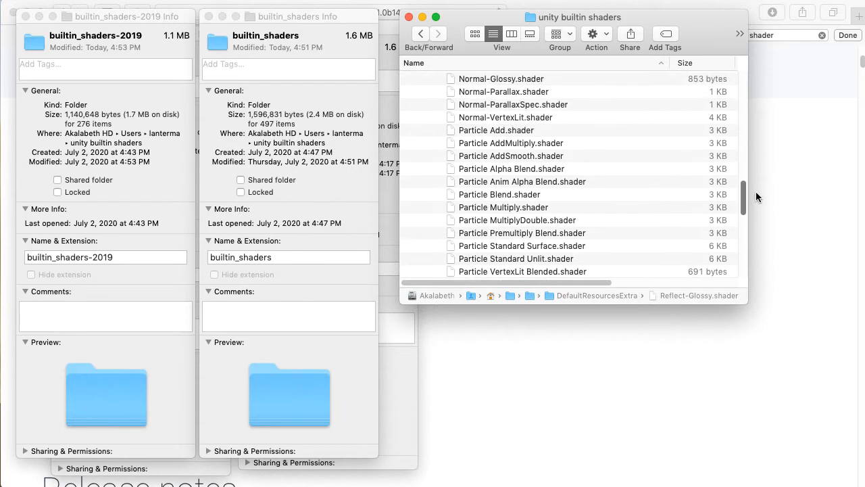
{"action": "scroll", "scroll_direction": "up", "scroll_amount": 3}
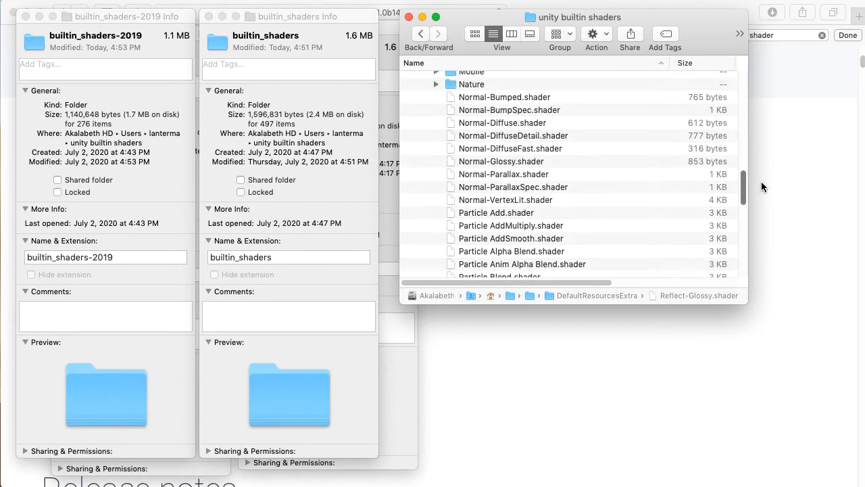
{"action": "scroll", "scroll_direction": "up", "scroll_amount": 3}
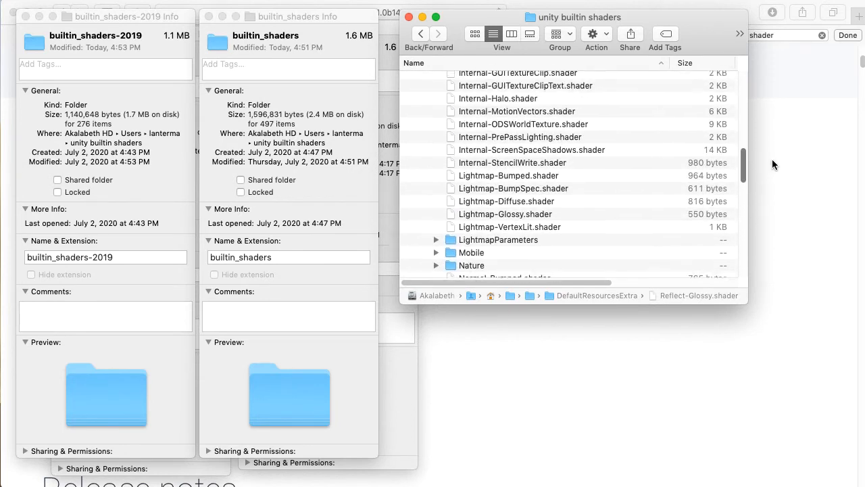
{"action": "scroll", "scroll_direction": "up", "scroll_amount": 3}
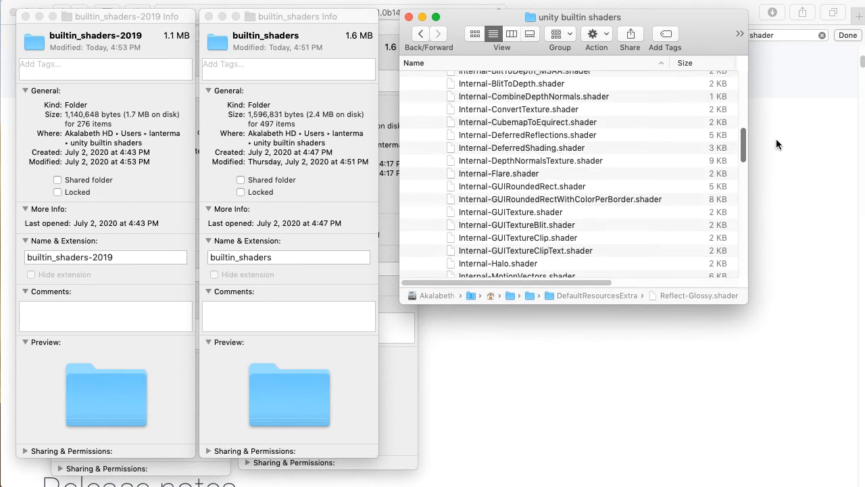
{"action": "scroll", "scroll_direction": "up", "scroll_amount": 3}
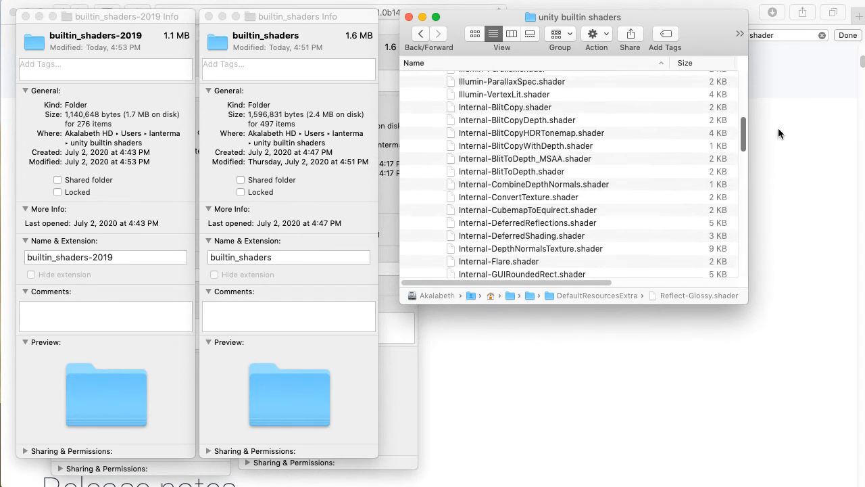
{"action": "scroll", "scroll_direction": "up", "scroll_amount": 3}
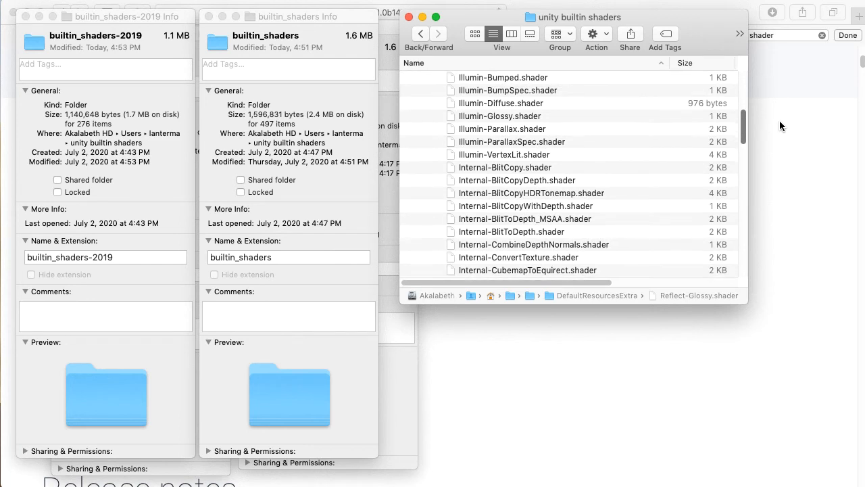
{"action": "scroll", "scroll_direction": "up", "scroll_amount": 3}
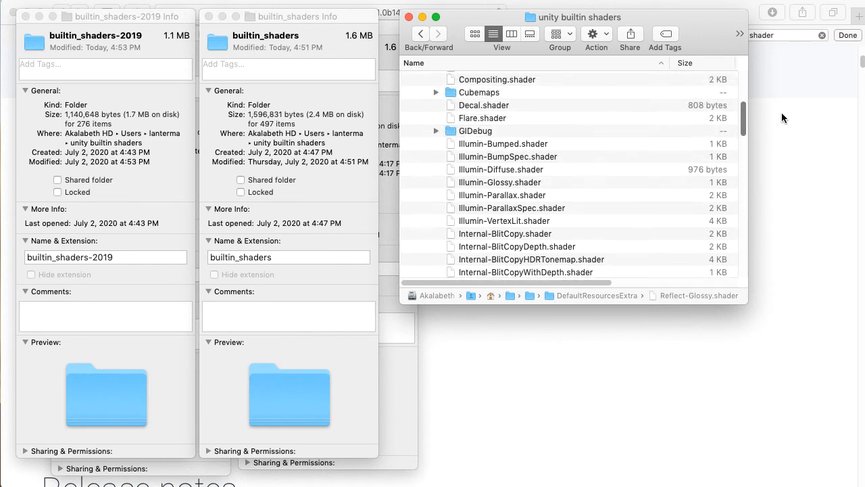
{"action": "scroll", "scroll_direction": "up", "scroll_amount": 3}
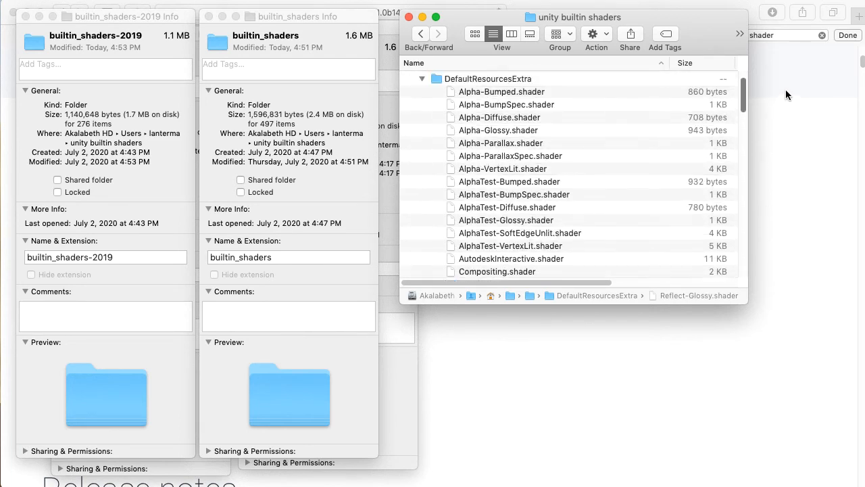
{"action": "scroll", "scroll_direction": "up", "scroll_amount": 3}
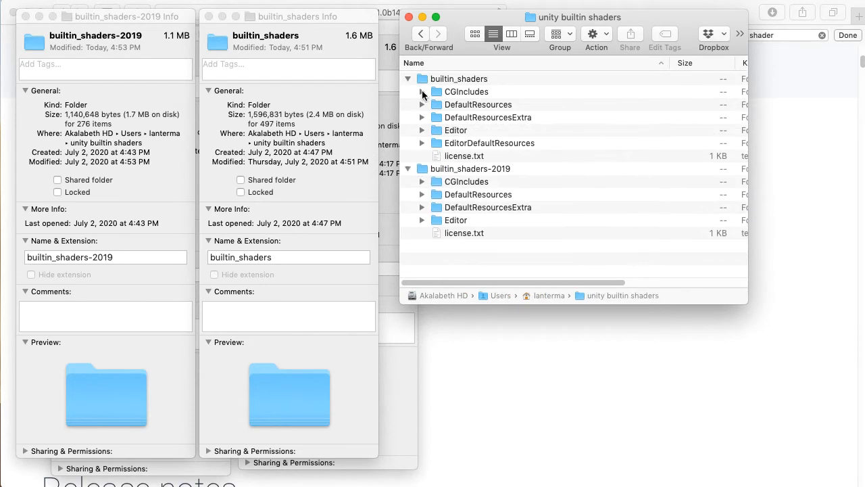
{"action": "left_click", "coordinate": [422, 92]}
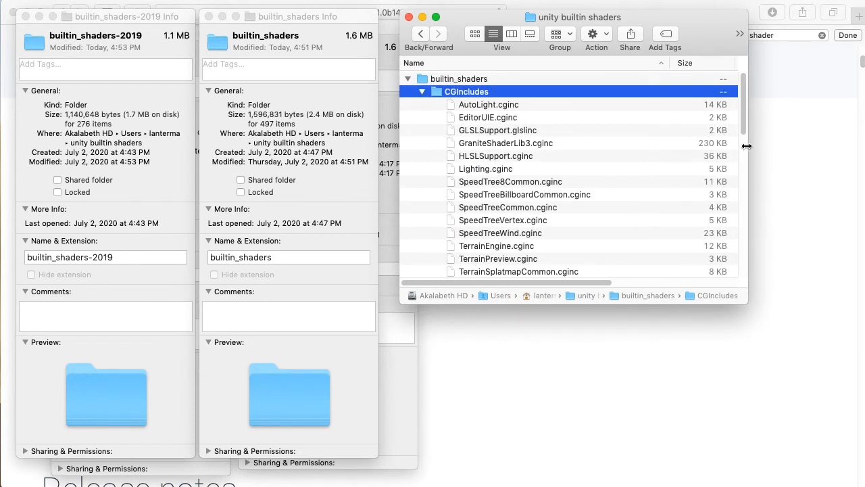
Scroll down to the UnityStandard files and select UnityStandardCoreForward.cginc.
{"action": "scroll", "scroll_direction": "down", "scroll_amount": 3}
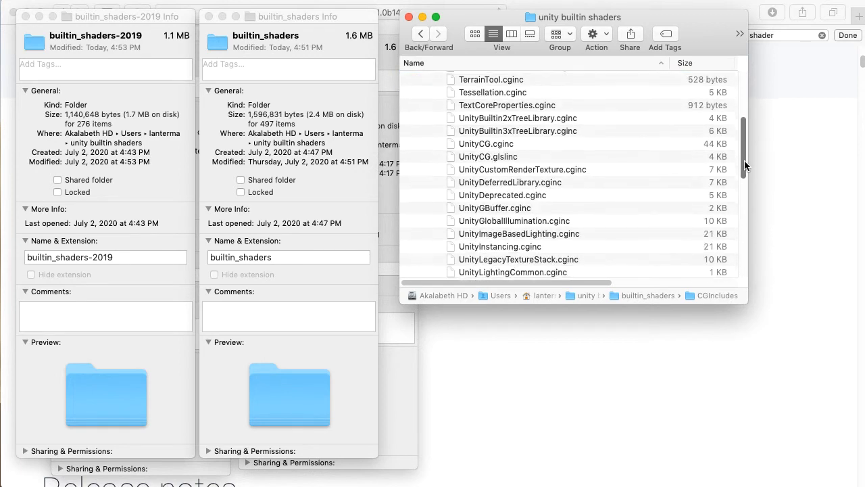
{"action": "scroll", "scroll_direction": "down", "scroll_amount": 3}
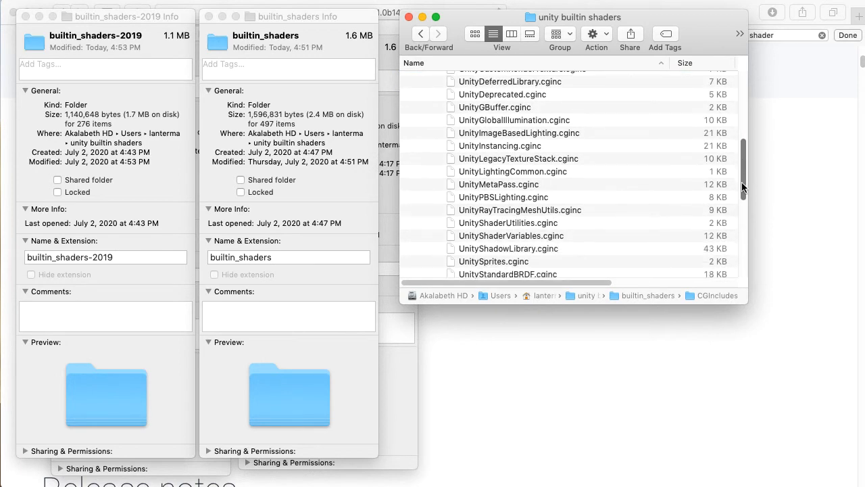
{"action": "scroll", "scroll_direction": "down", "scroll_amount": 3}
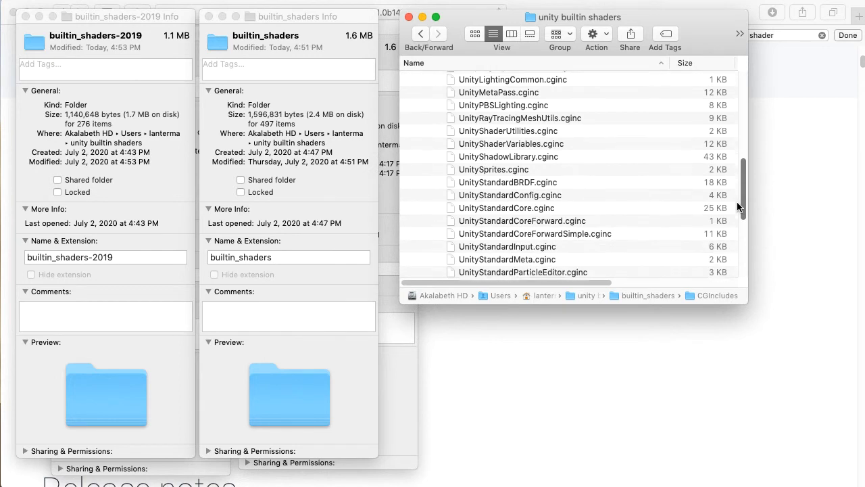
{"action": "scroll", "scroll_direction": "down", "scroll_amount": 3}
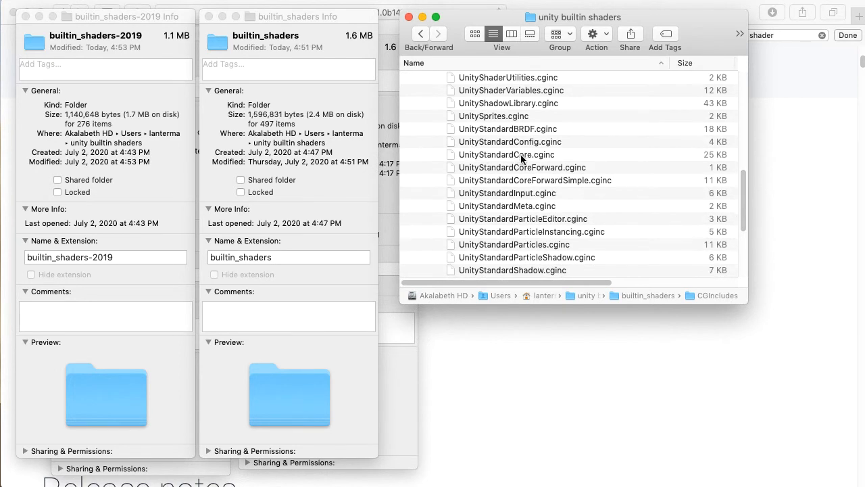
{"action": "mouse_move", "coordinate": [538, 178]}
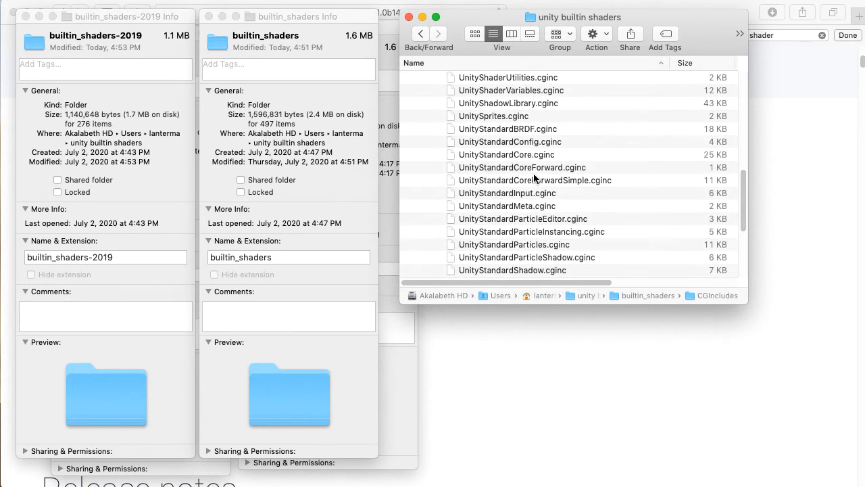
{"action": "mouse_move", "coordinate": [511, 215]}
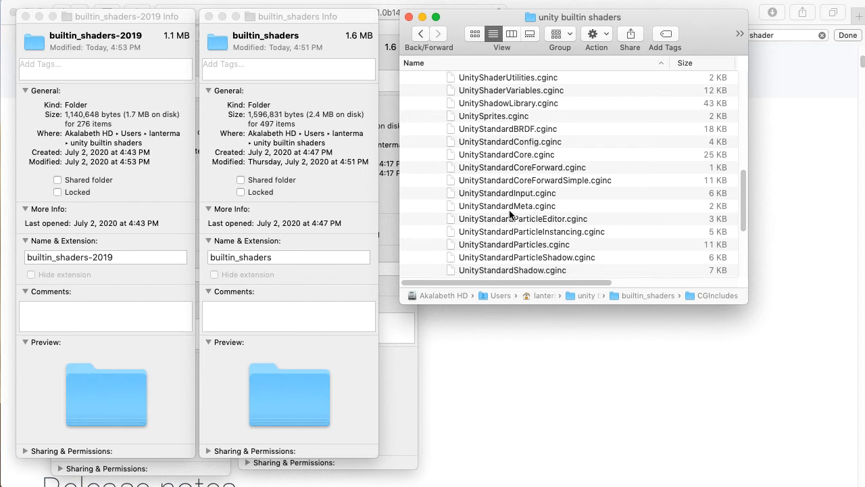
{"action": "mouse_move", "coordinate": [476, 191]}
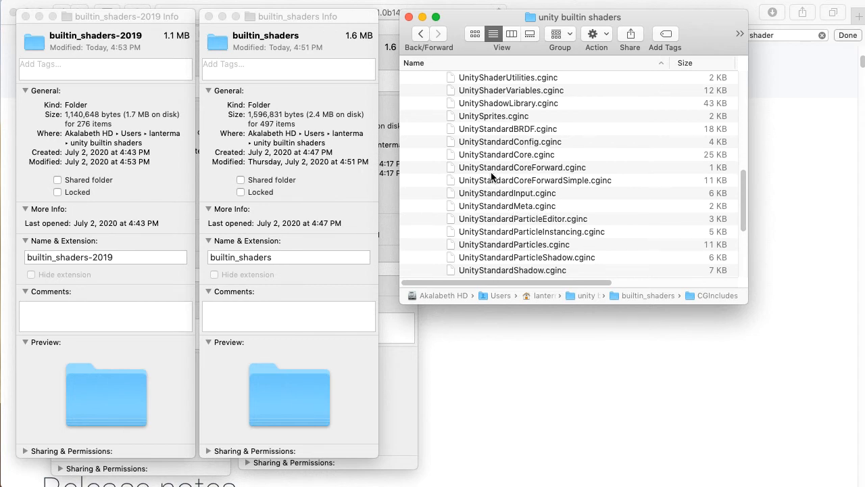
{"action": "left_click", "coordinate": [522, 168]}
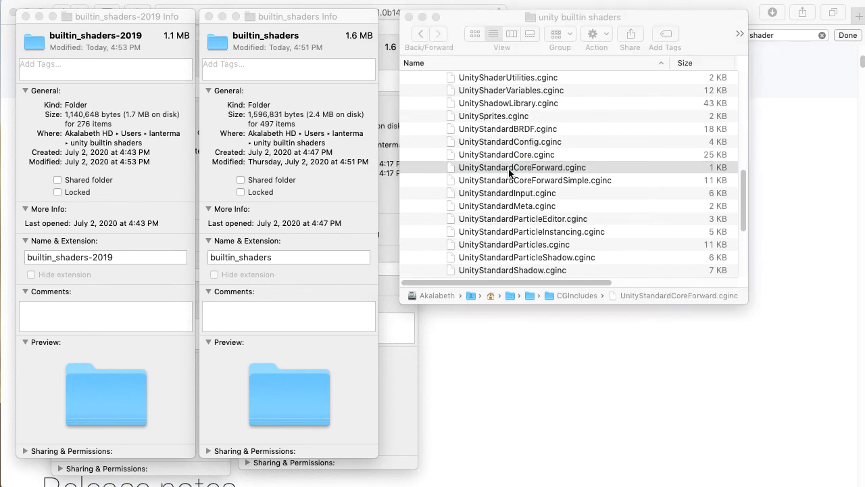
Read UnityStandardCoreForward.cginc's includes in the editor, then select UnityStandardCore.cginc in Finder.
{"action": "double_click", "coordinate": [522, 167]}
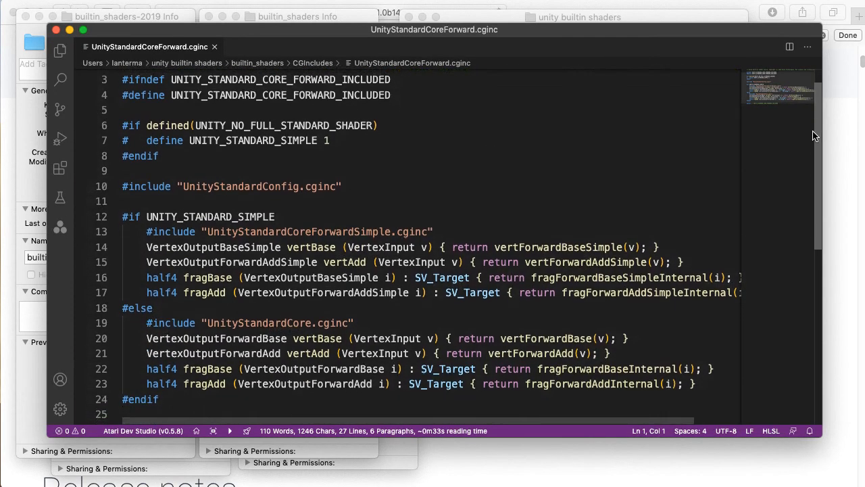
{"action": "scroll", "scroll_direction": "down", "scroll_amount": 3}
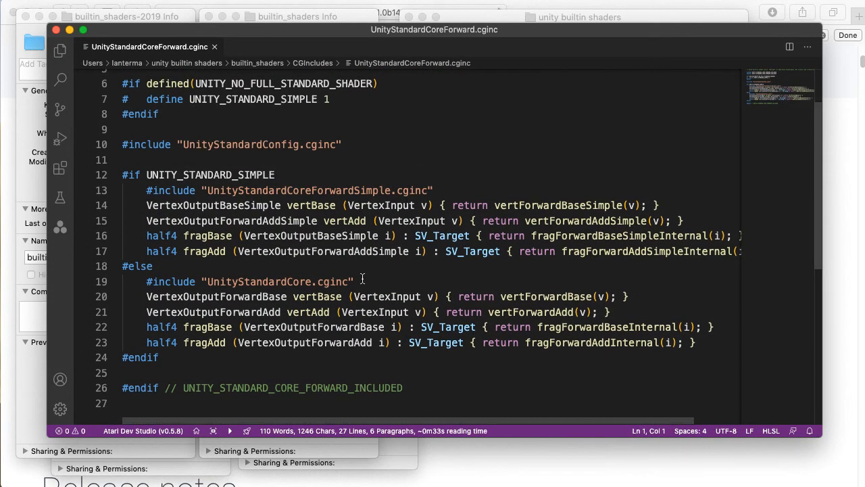
{"action": "mouse_move", "coordinate": [386, 228]}
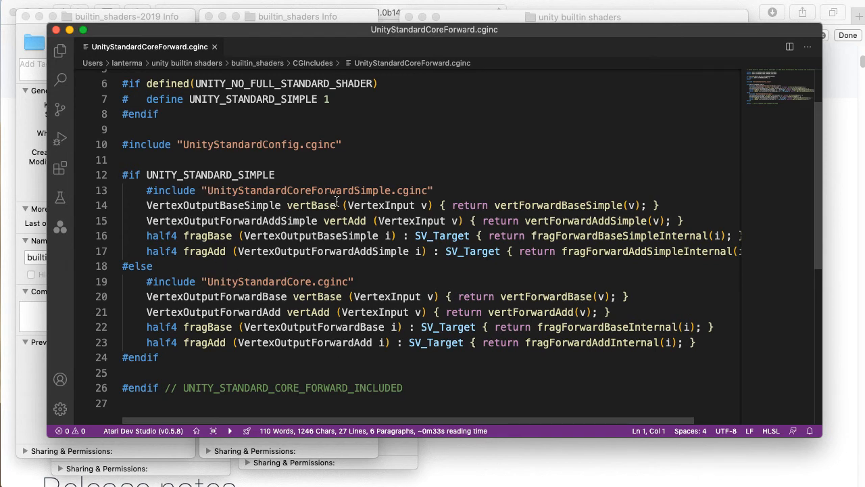
{"action": "mouse_move", "coordinate": [308, 270]}
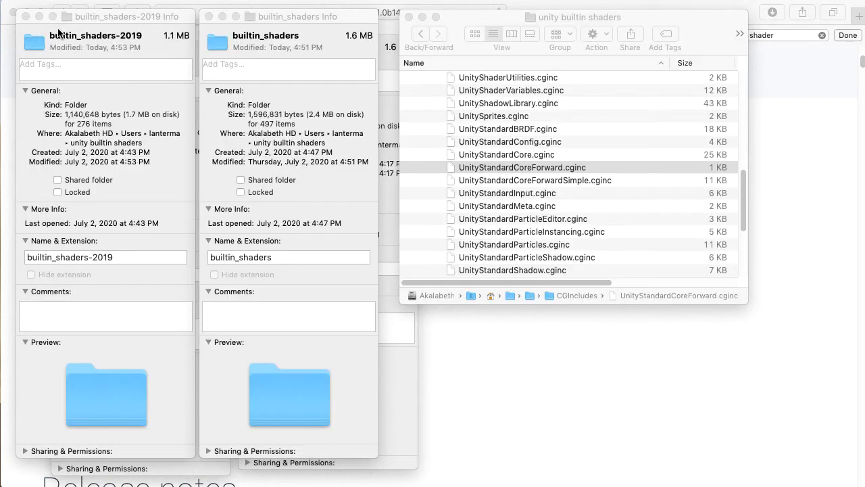
{"action": "left_click", "coordinate": [506, 154]}
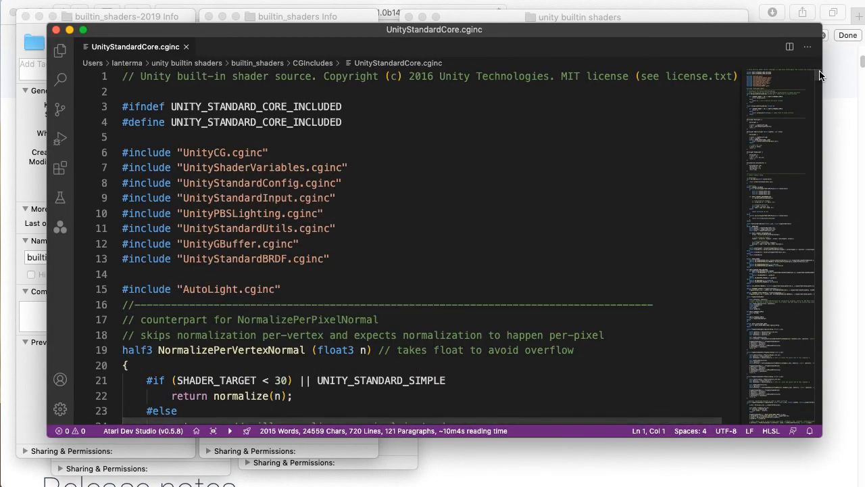
Scroll UnityStandardCore.cginc past roughness setup, FragmentGI and forward-base functions into the additive pass.
{"action": "scroll", "scroll_direction": "down", "scroll_amount": 3}
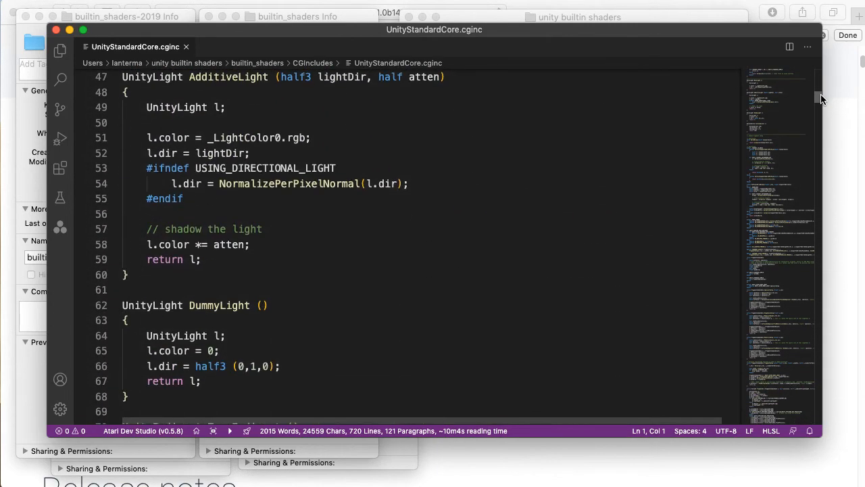
{"action": "scroll", "scroll_direction": "down", "scroll_amount": 3}
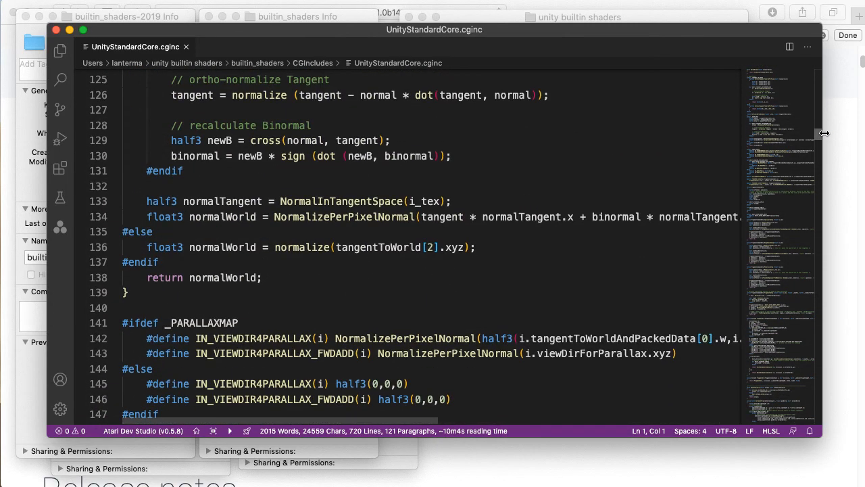
{"action": "scroll", "scroll_direction": "down", "scroll_amount": 3}
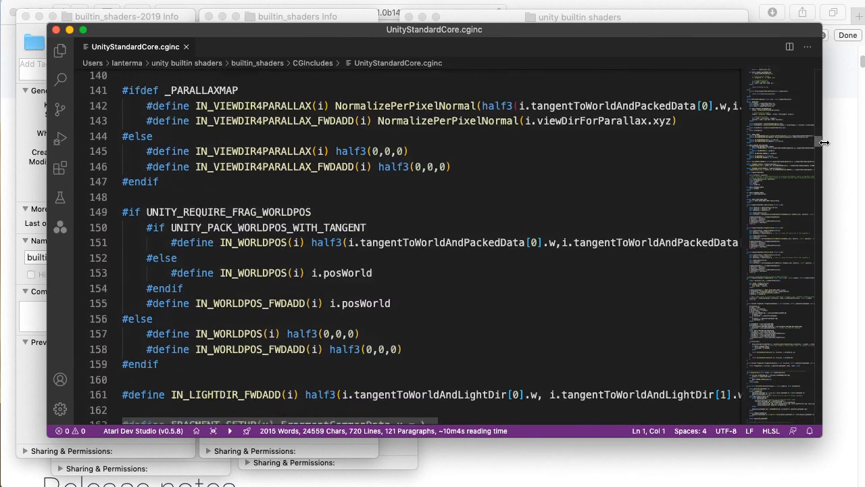
{"action": "scroll", "scroll_direction": "down", "scroll_amount": 3}
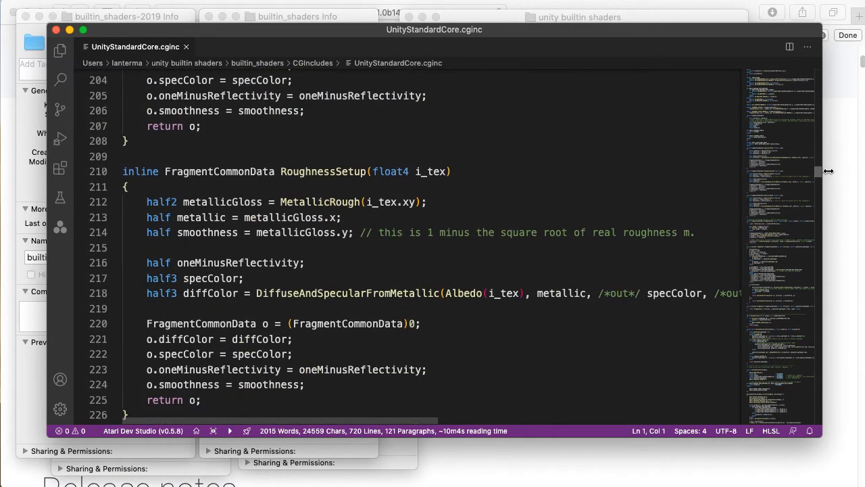
{"action": "mouse_move", "coordinate": [800, 162]}
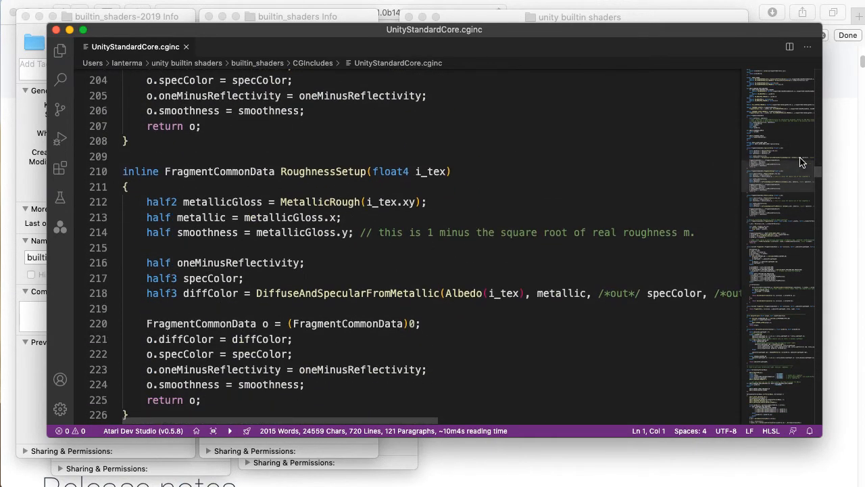
{"action": "scroll", "scroll_direction": "down", "scroll_amount": 3}
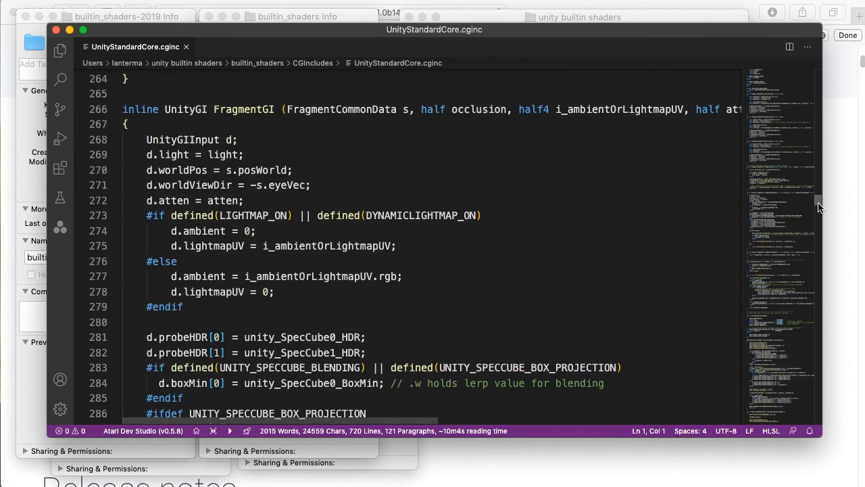
{"action": "scroll", "scroll_direction": "down", "scroll_amount": 3}
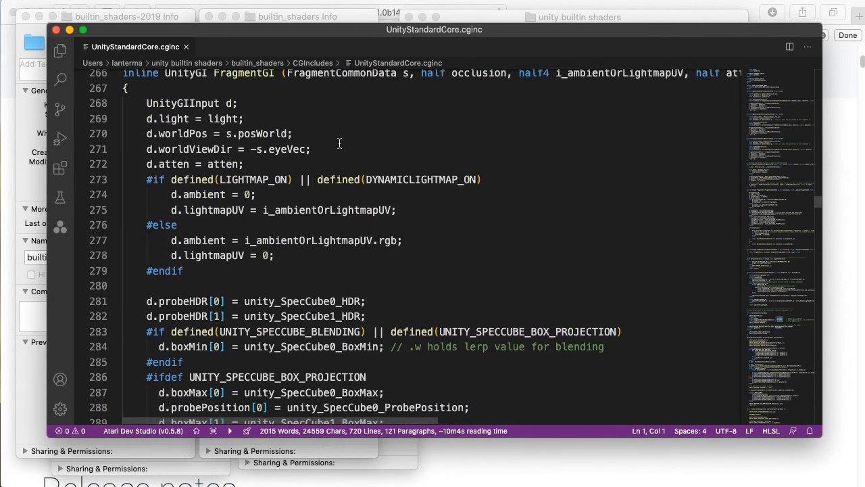
{"action": "scroll", "scroll_direction": "down", "scroll_amount": 3}
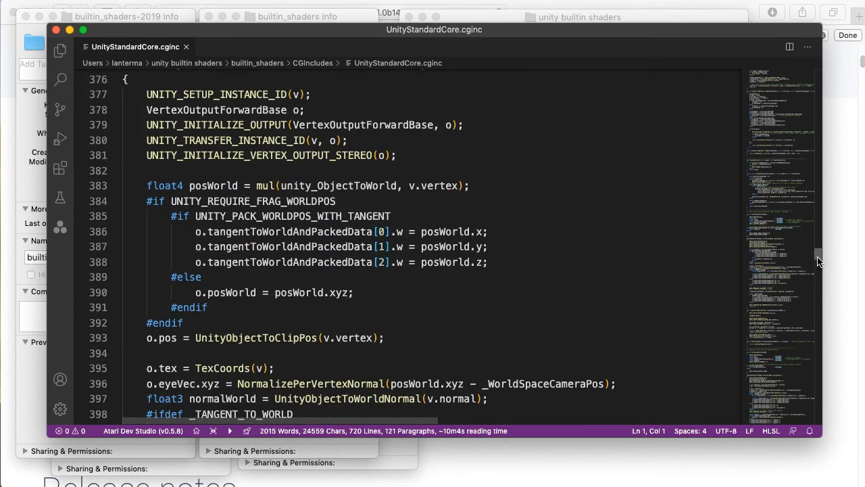
{"action": "scroll", "scroll_direction": "down", "scroll_amount": 3}
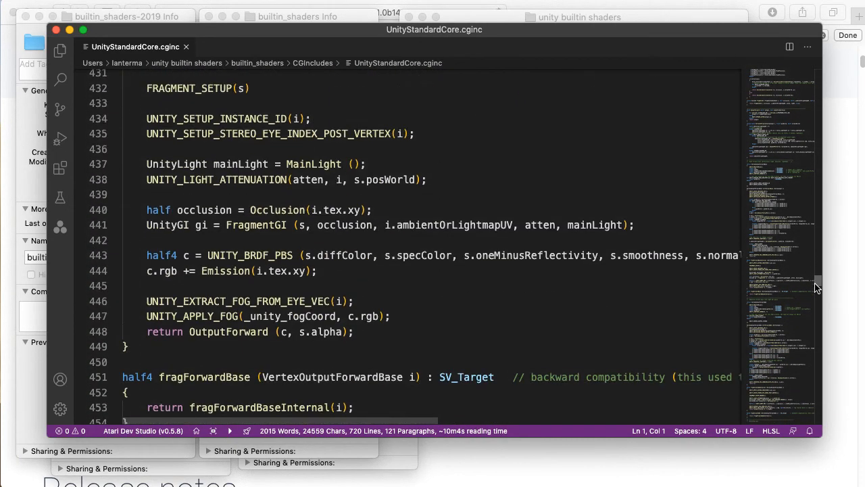
{"action": "scroll", "scroll_direction": "down", "scroll_amount": 3}
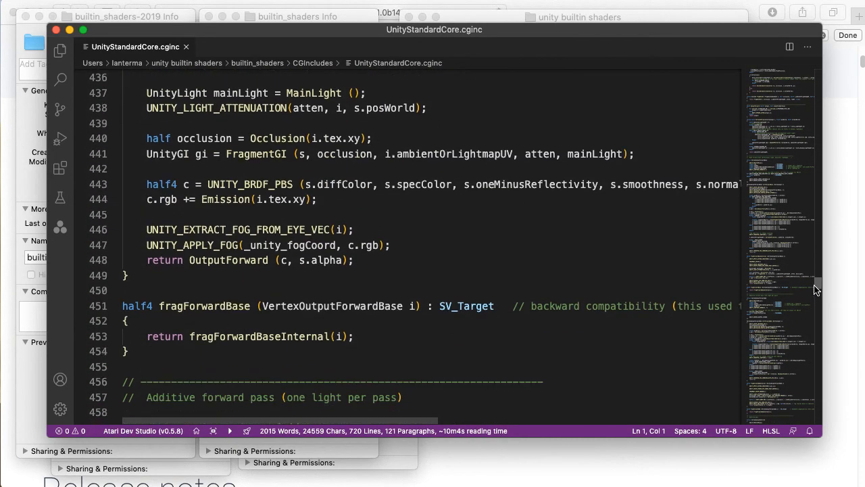
{"action": "scroll", "scroll_direction": "down", "scroll_amount": 3}
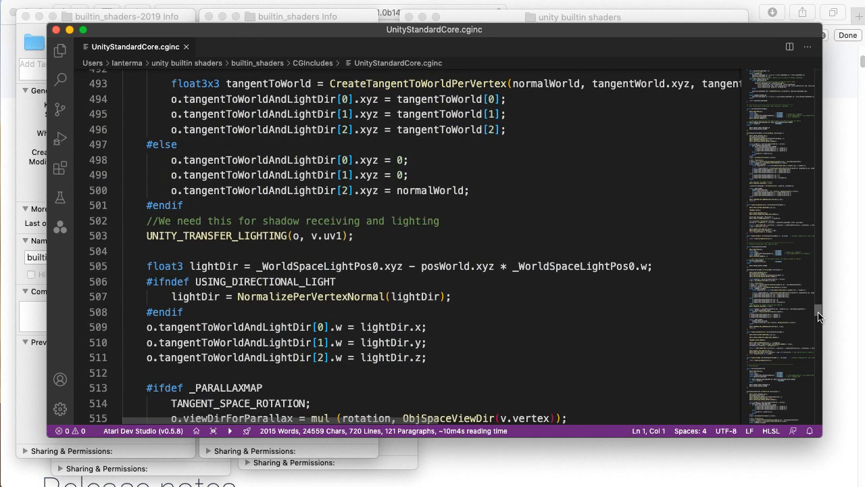